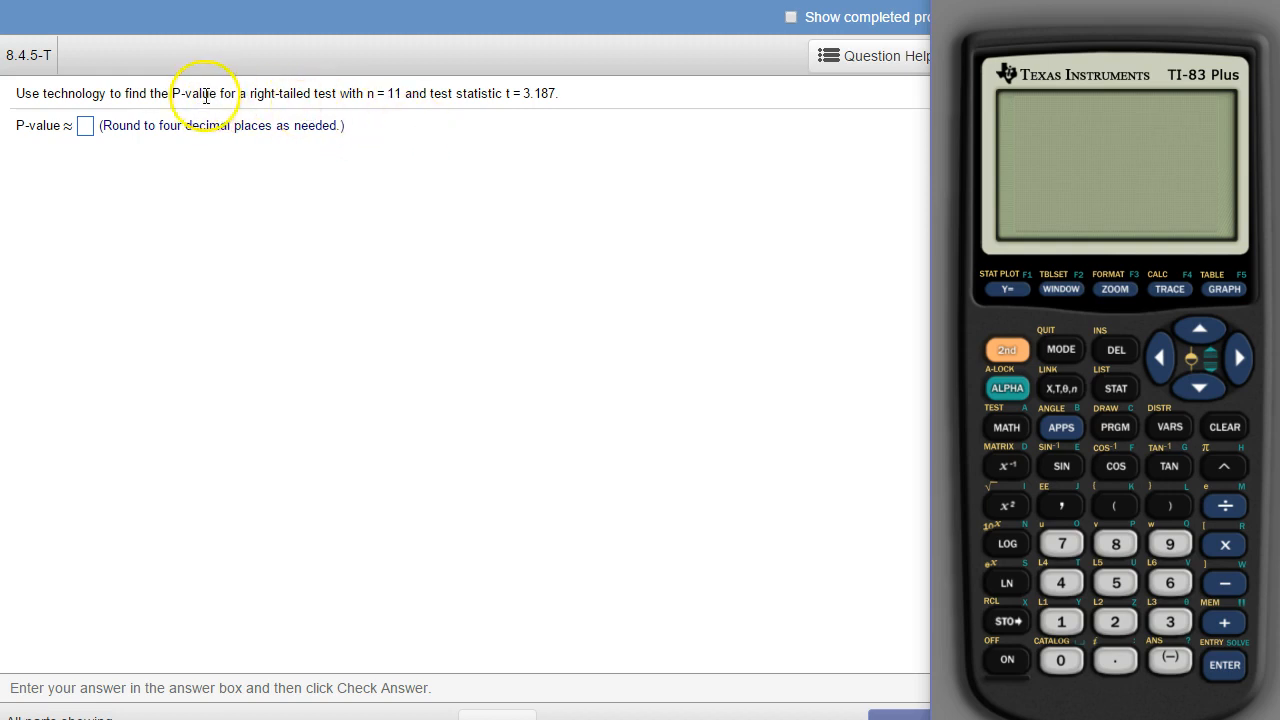
mouse_move(338, 167)
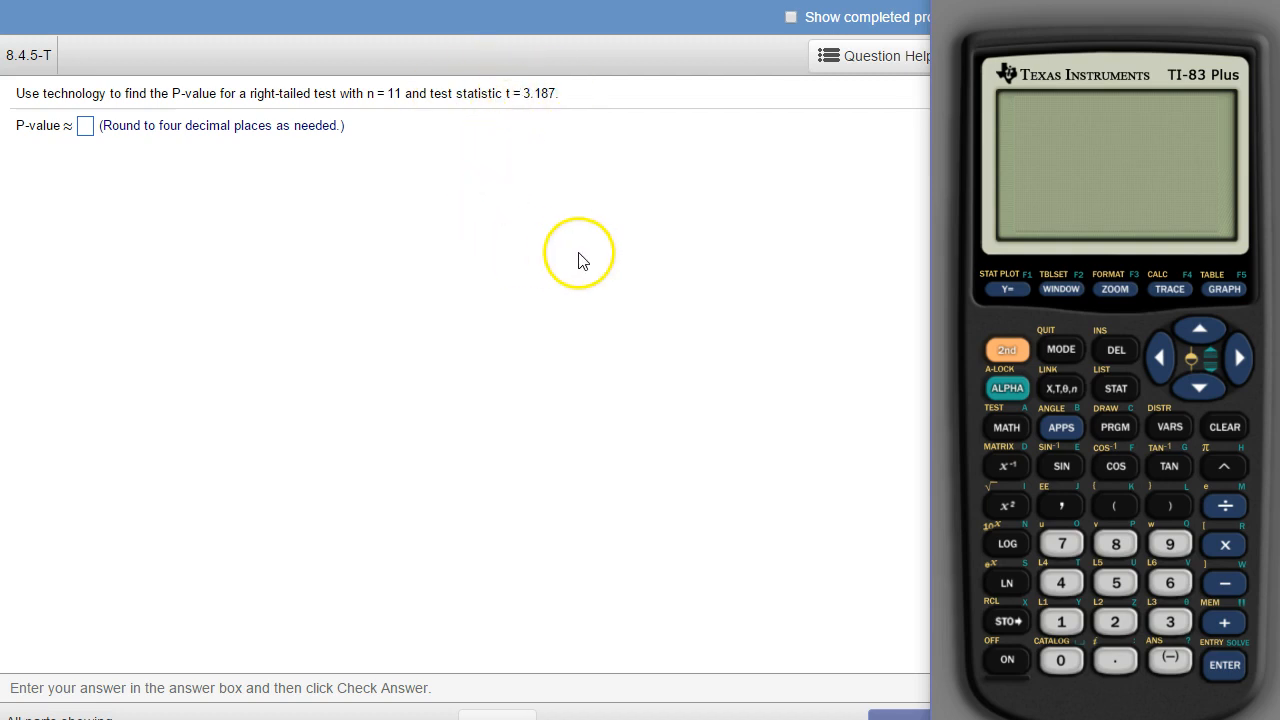
mouse_move(205, 93)
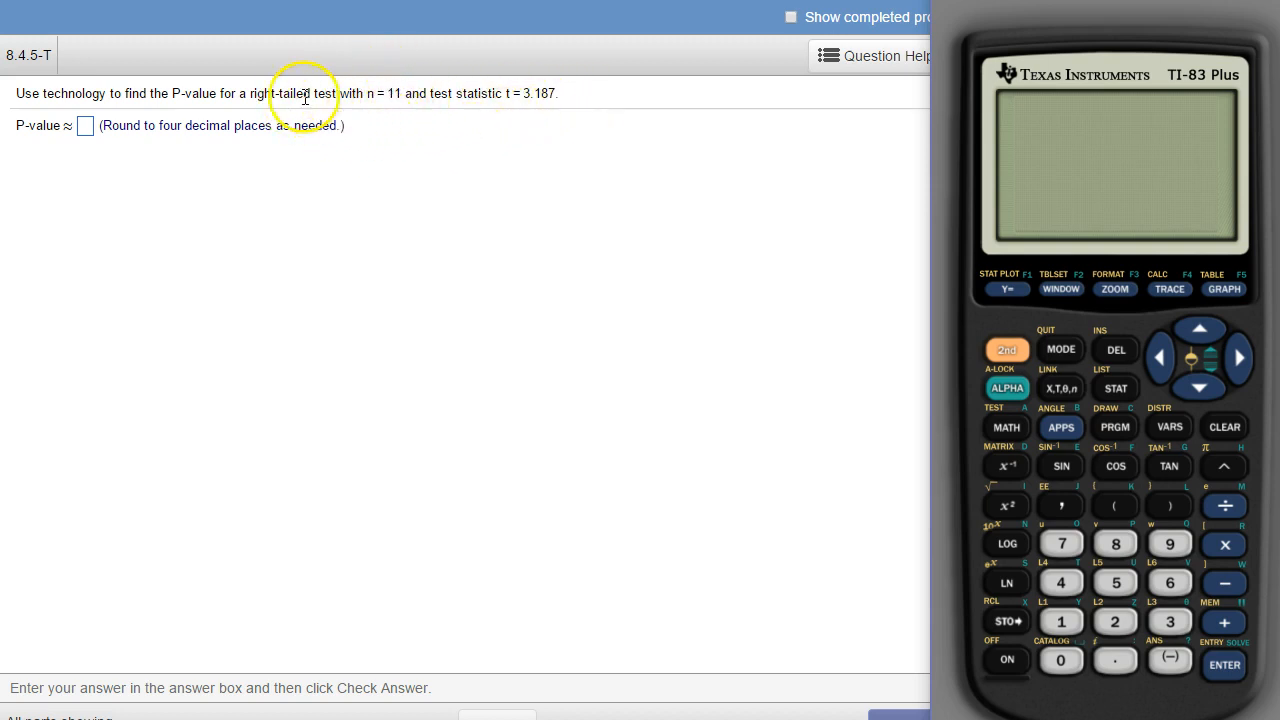
mouse_move(524, 93)
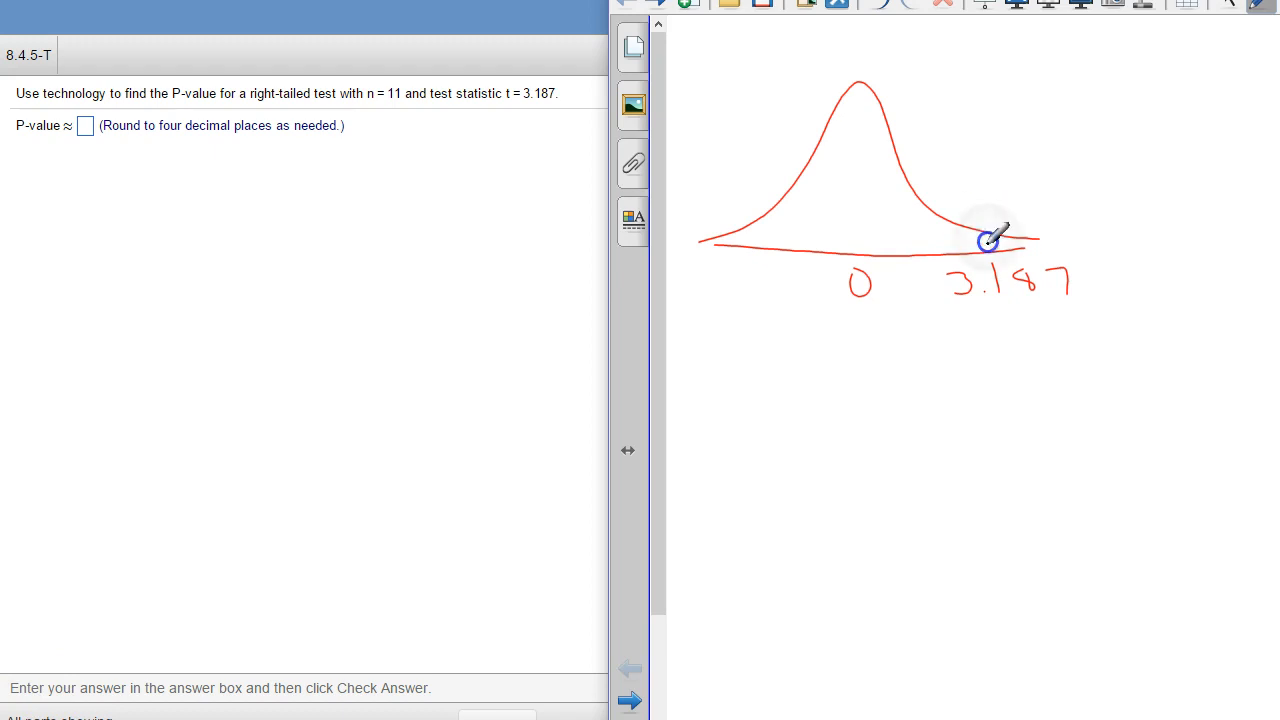
Step: Shade the right tail of the sketched curve beyond the 3.187 mark
left_click_drag(985, 245, 1010, 250)
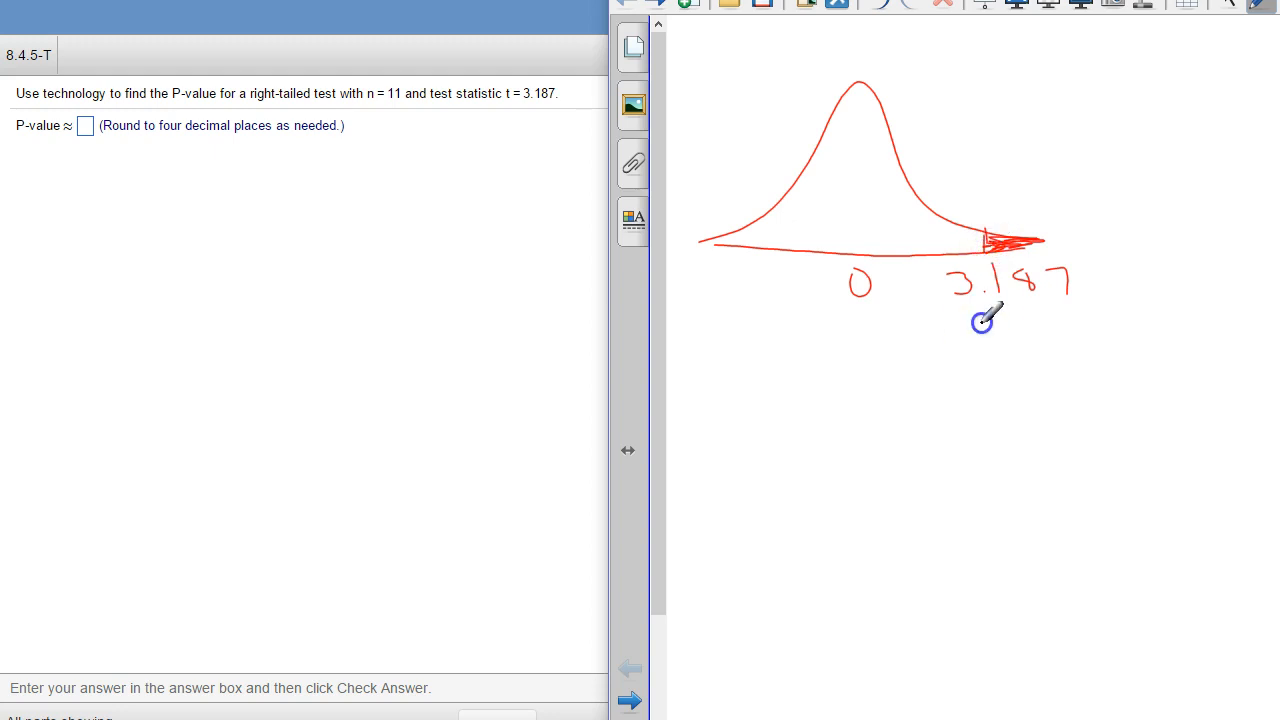
left_click_drag(985, 320, 1160, 315)
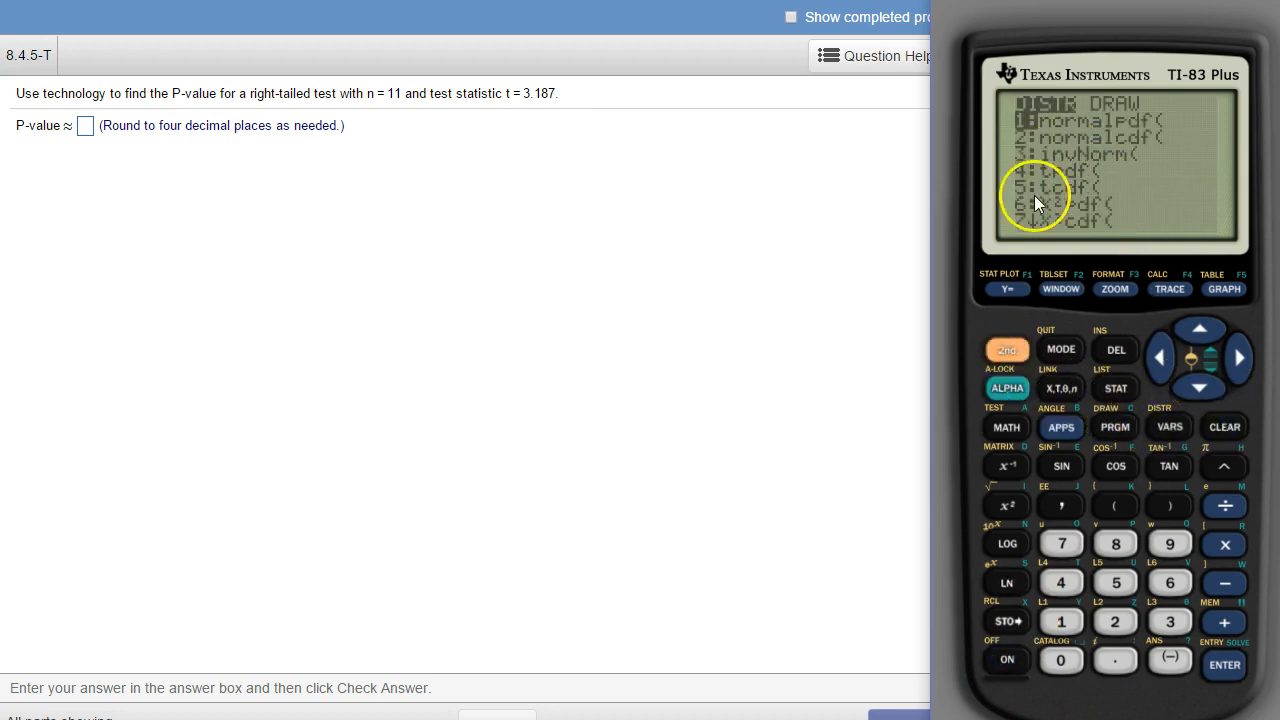
Step: Evaluate tcdf(3.187, 9999, 10) on the TI-83, giving .0048517184
left_click(1199, 388)
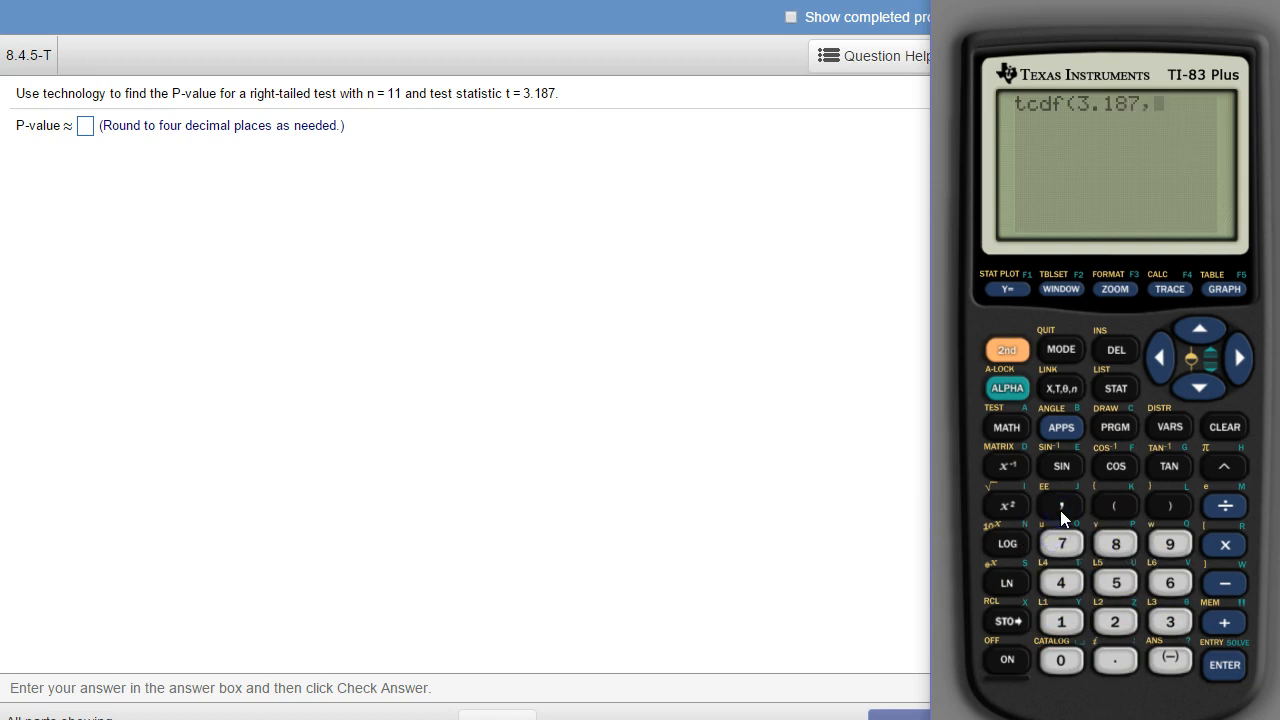
left_click(1169, 544)
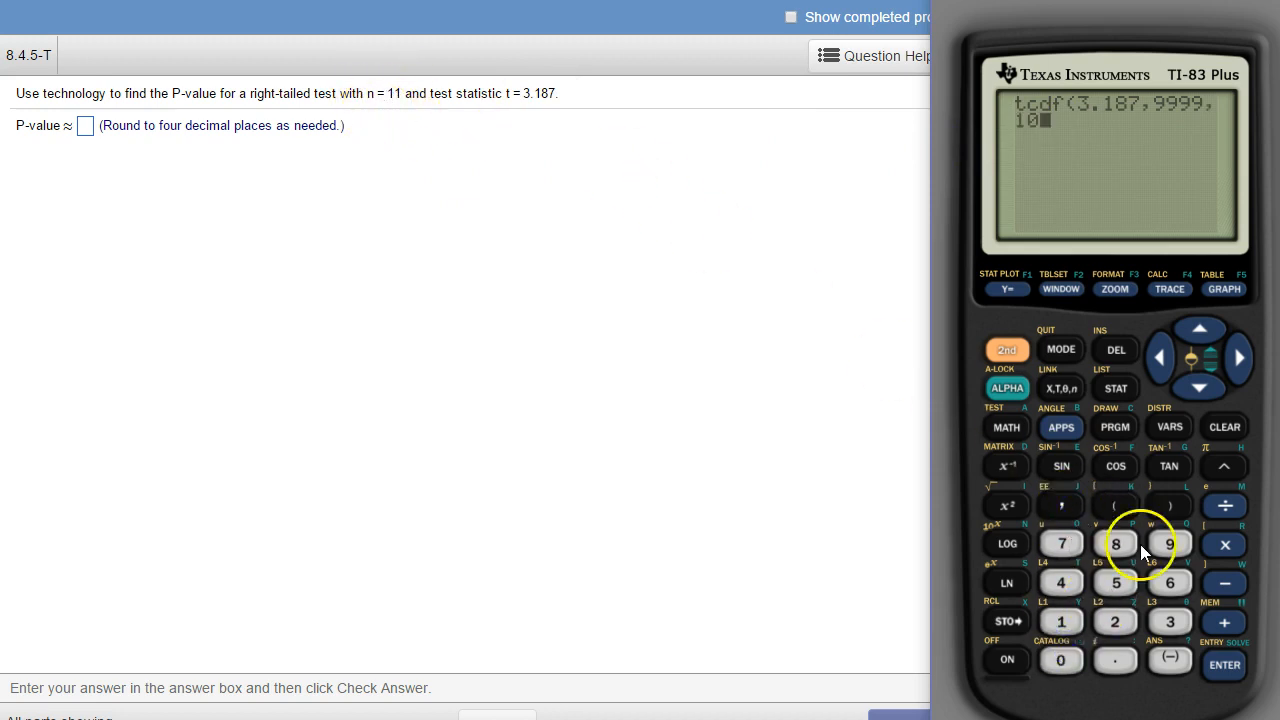
left_click(1214, 665)
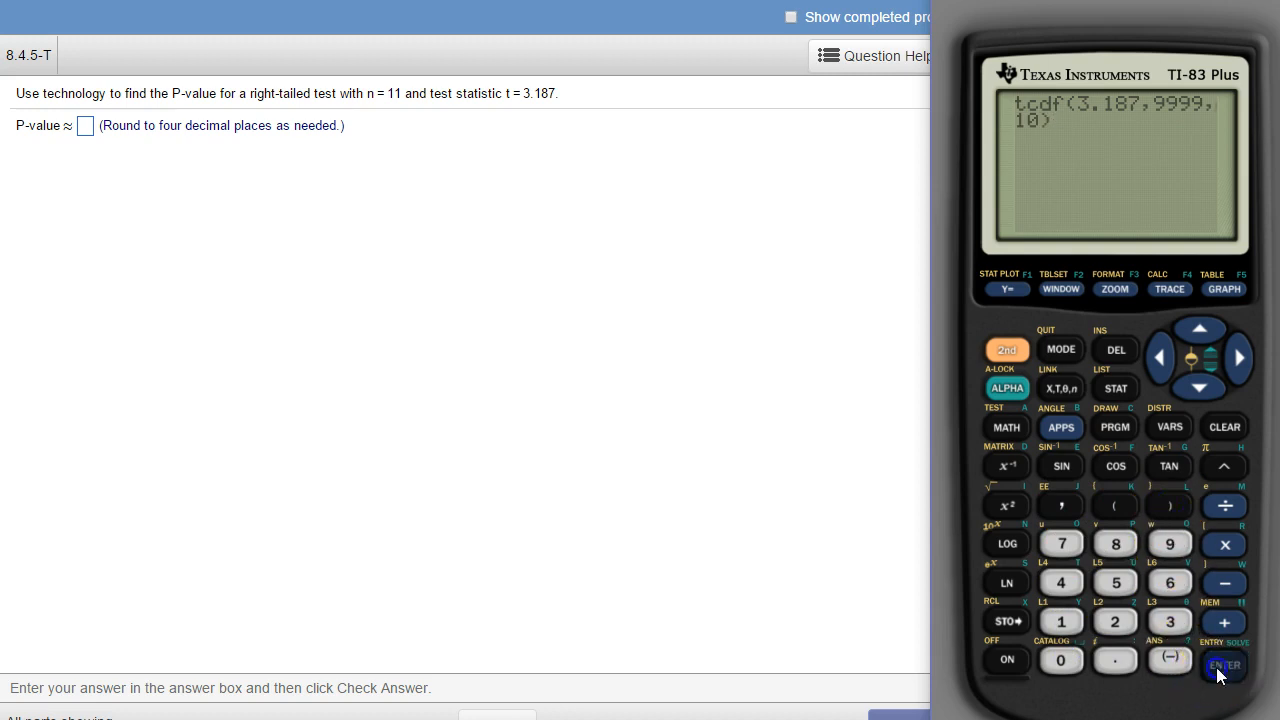
left_click(1217, 666)
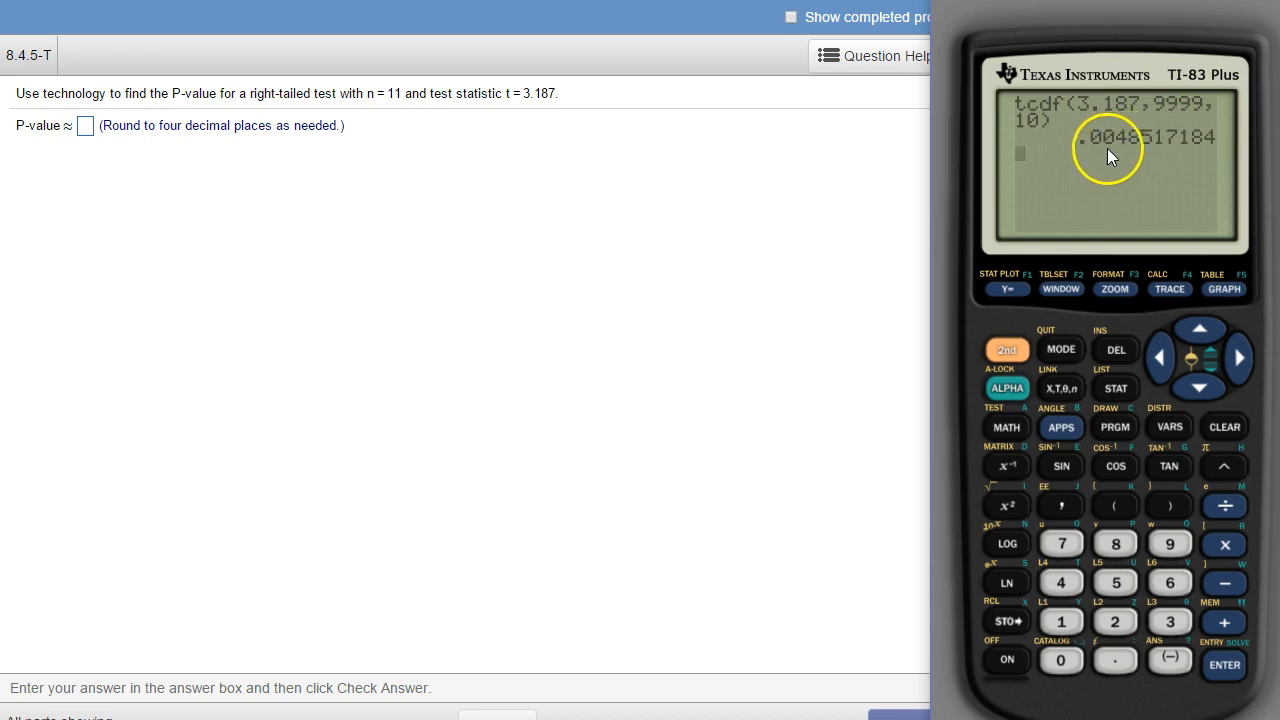
mouse_move(1090, 147)
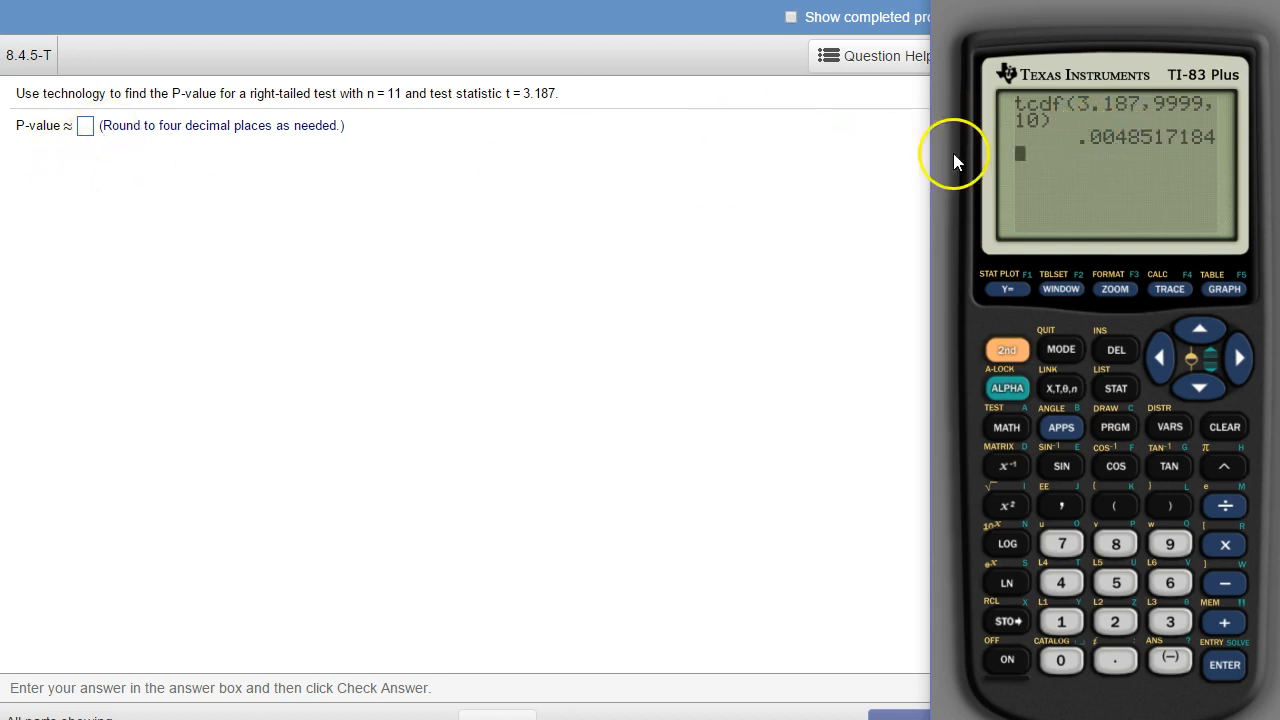
Step: Enter .0049 as the P-value, check it, and dismiss the Good job message
left_click(86, 126)
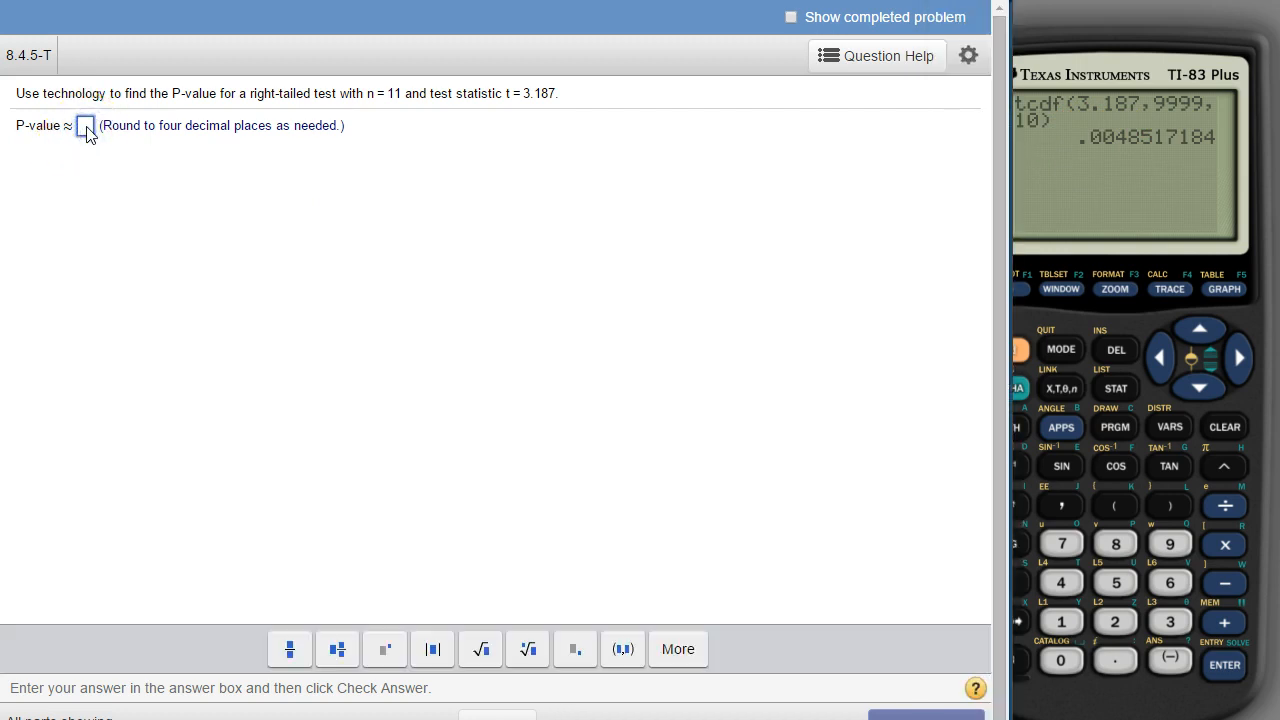
type(".0049")
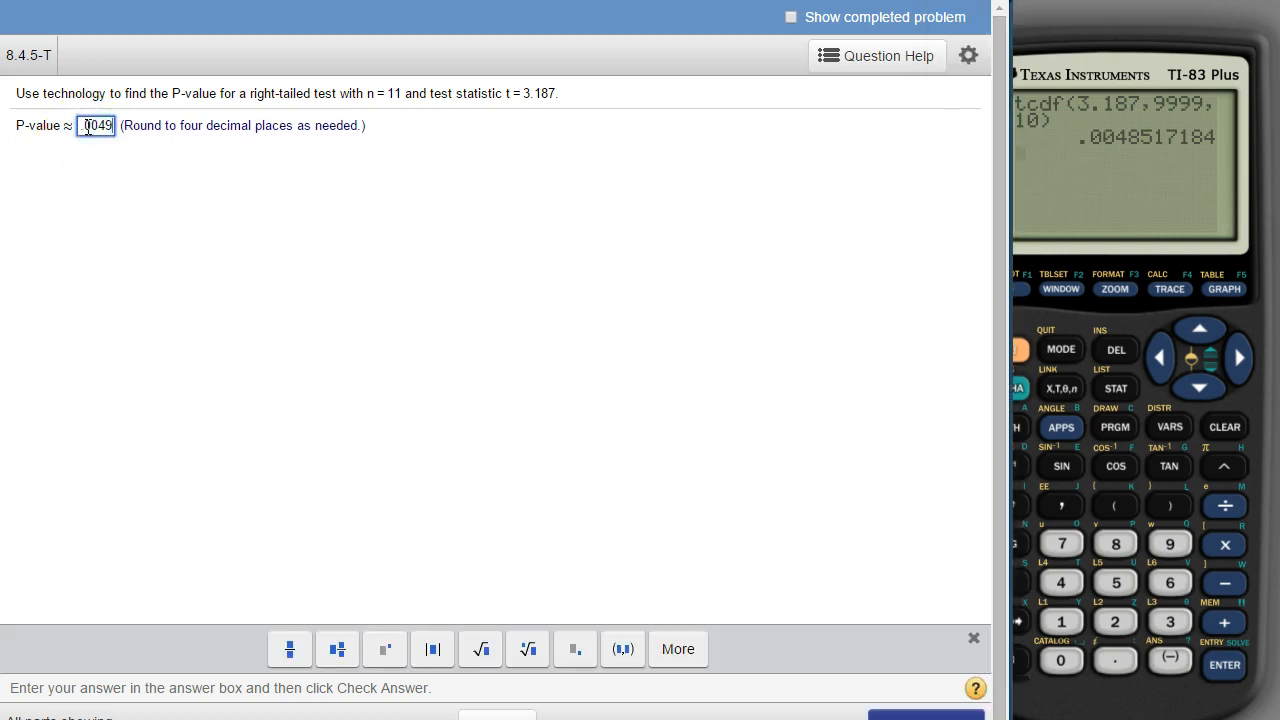
left_click(925, 715)
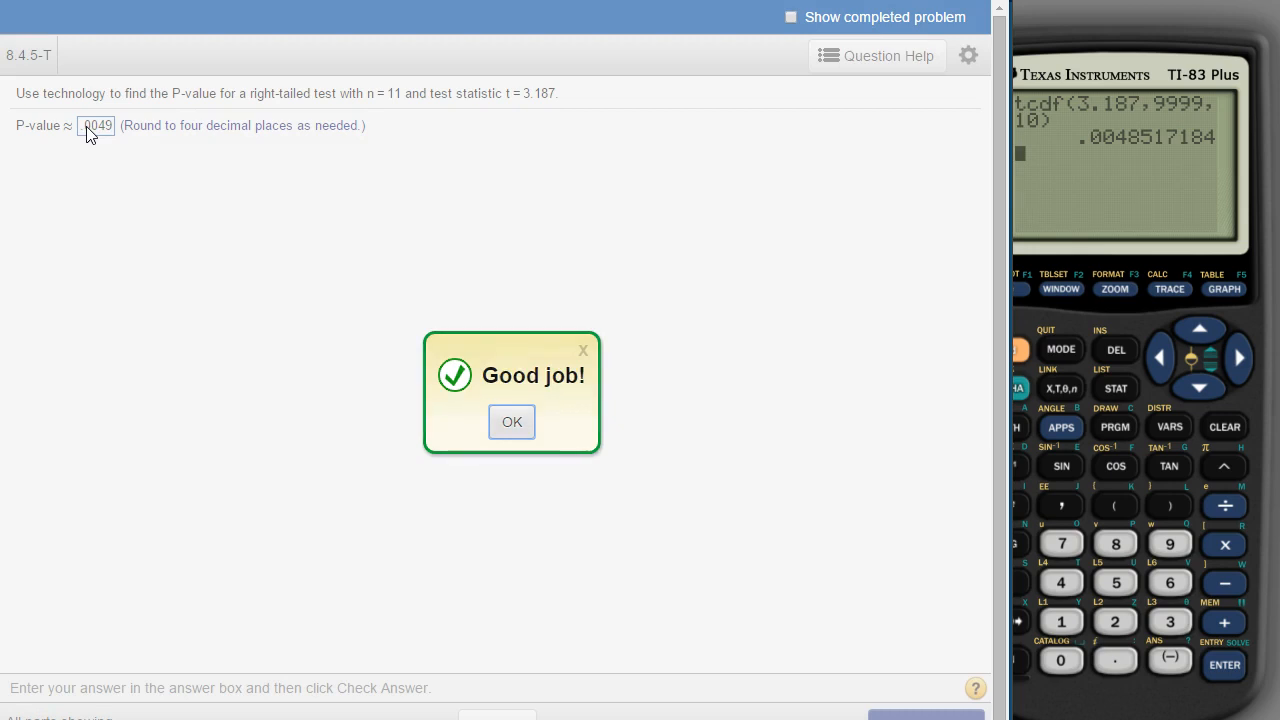
left_click(511, 422)
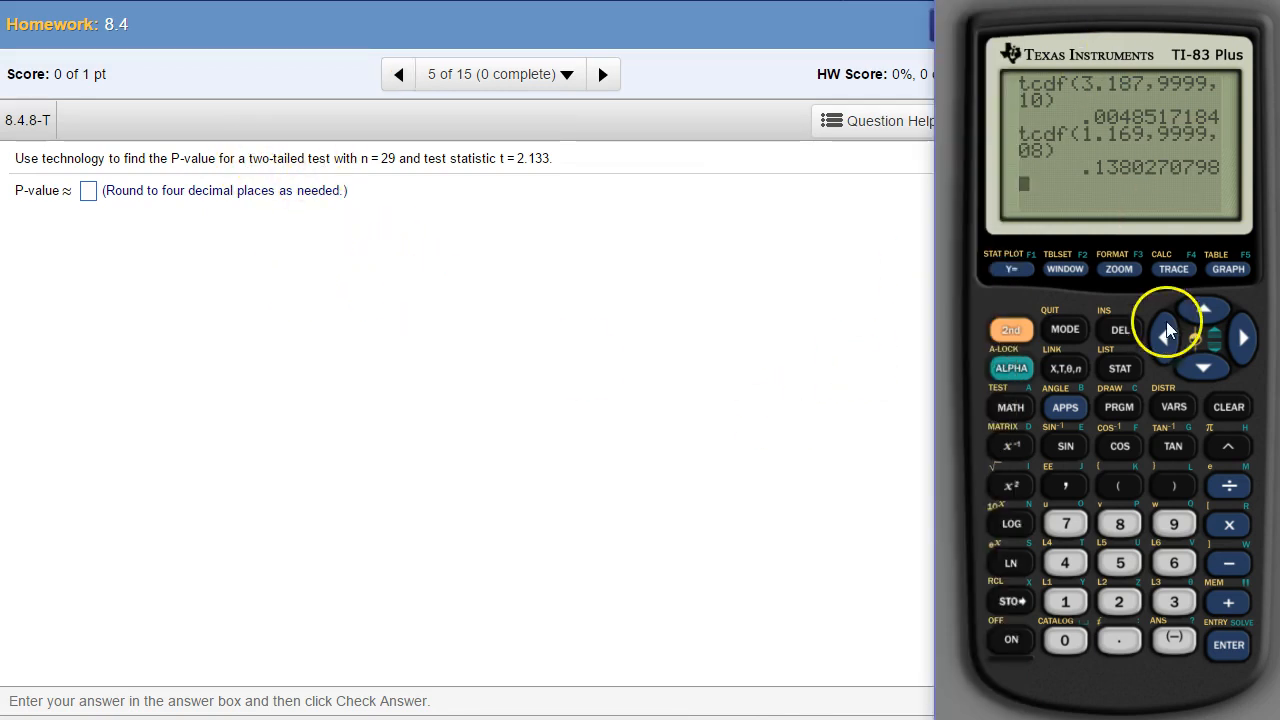
Step: Insert 5:tcdf( from the TI-83 DISTR menu
left_click(1173, 406)
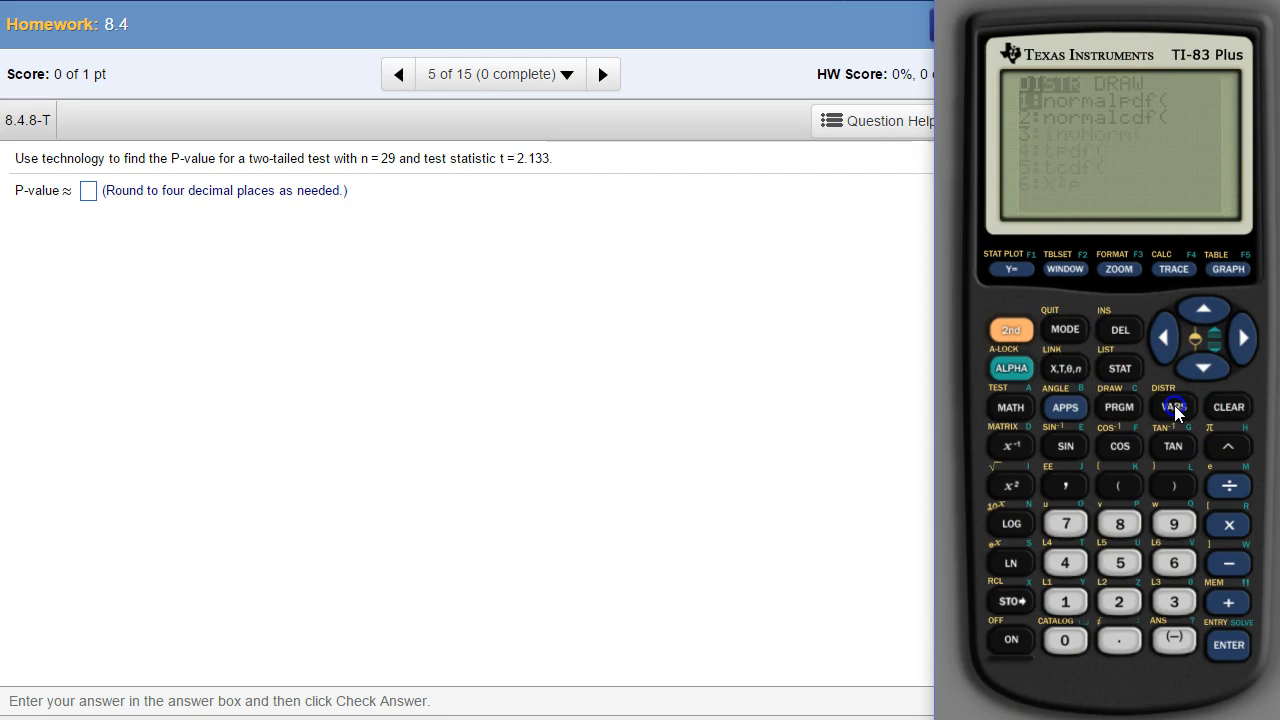
left_click(1228, 643)
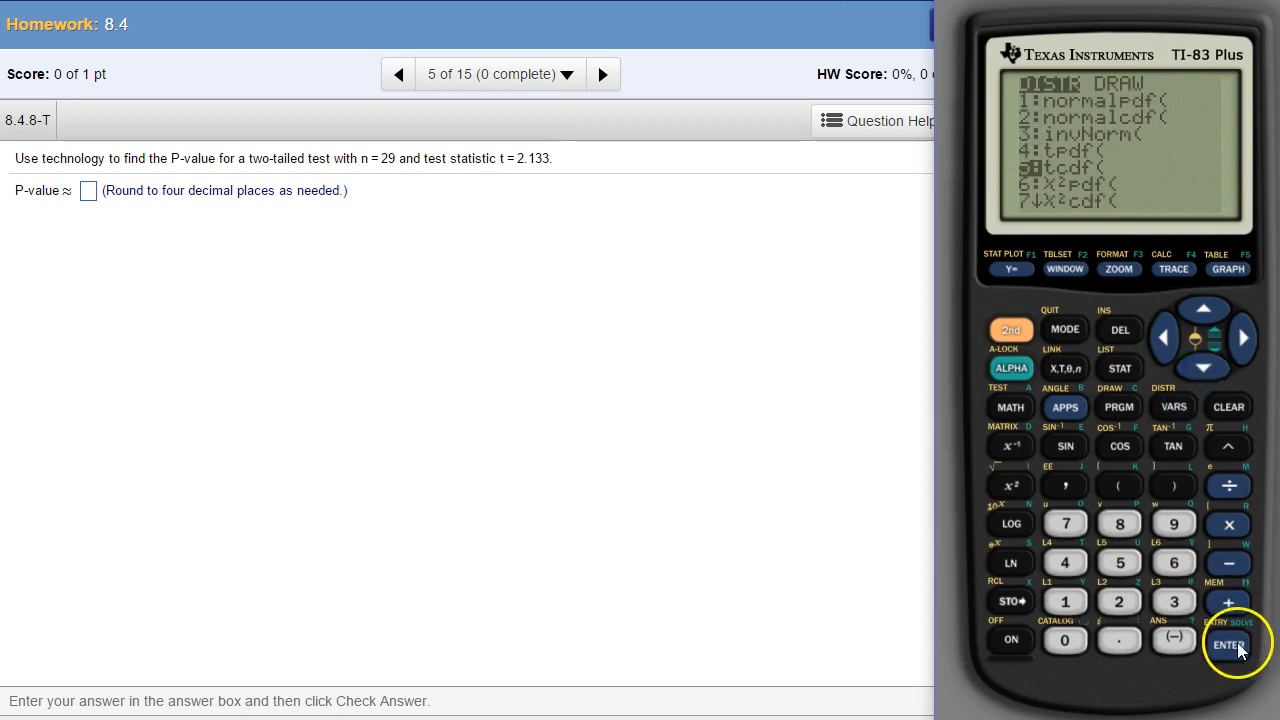
left_click(1226, 646)
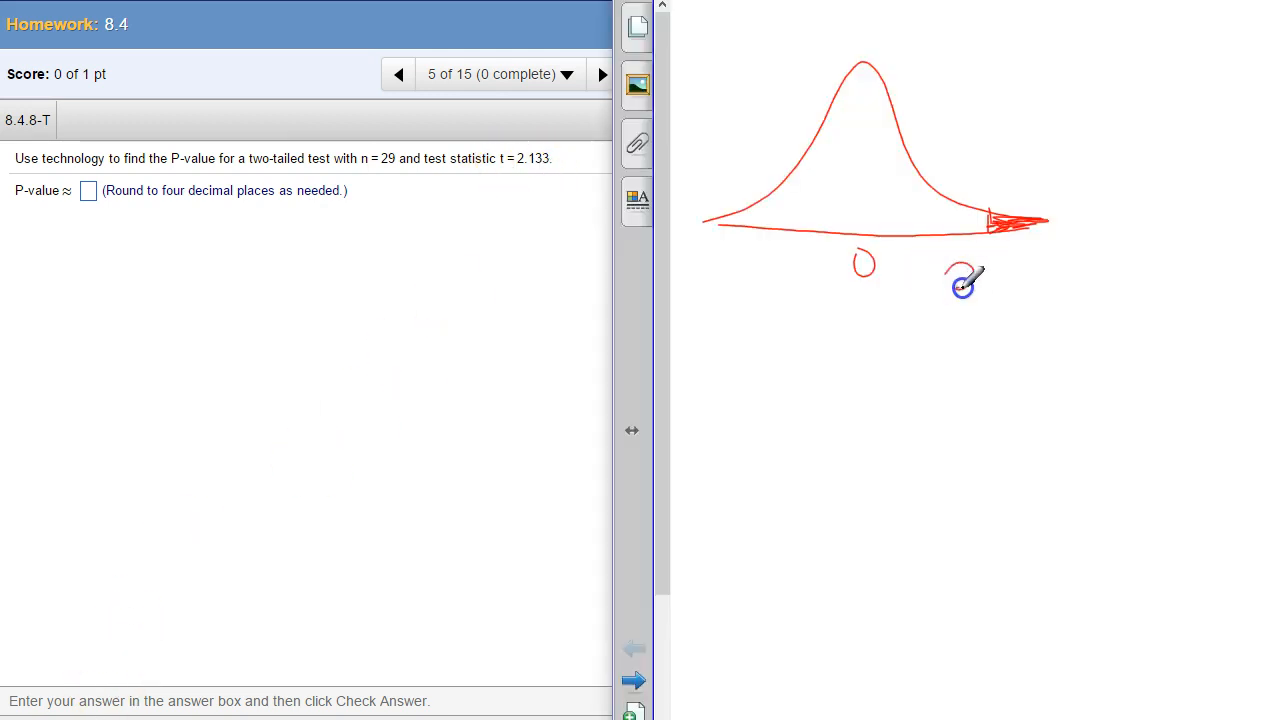
Step: Write the 2.133 label under the right tail and shade the left tail
left_click_drag(945, 280, 1050, 285)
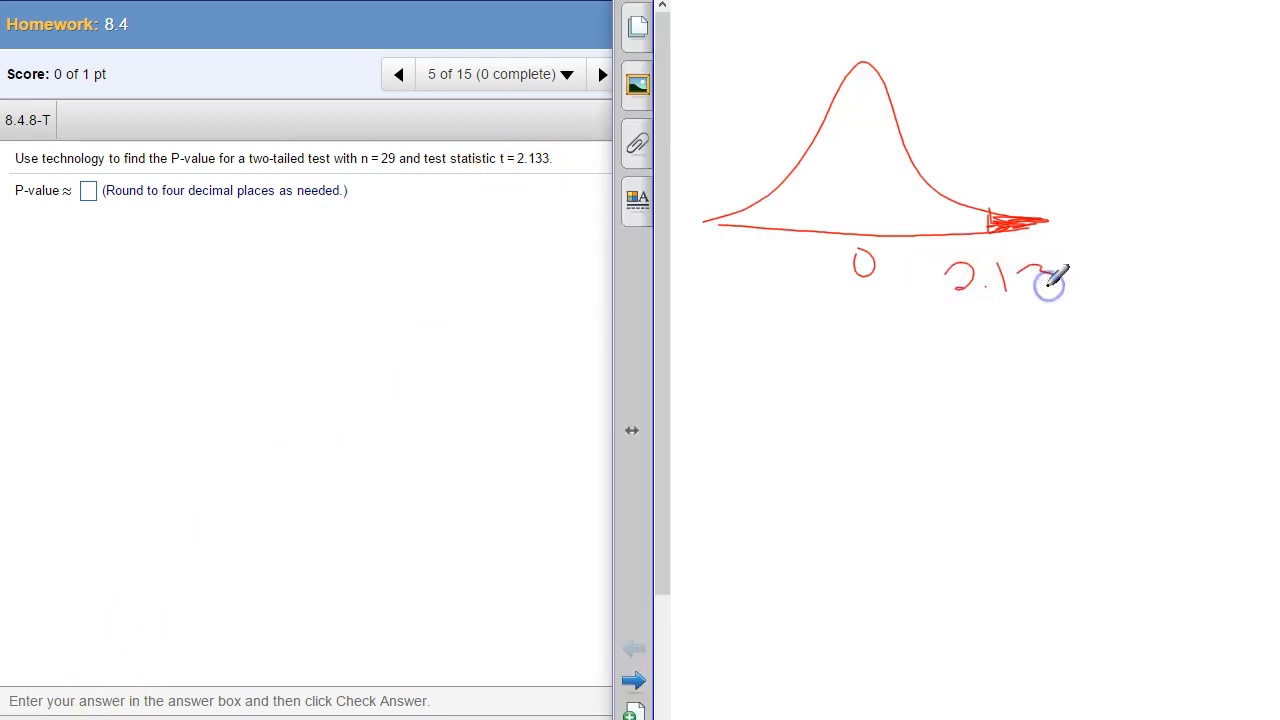
left_click_drag(1020, 280, 1090, 270)
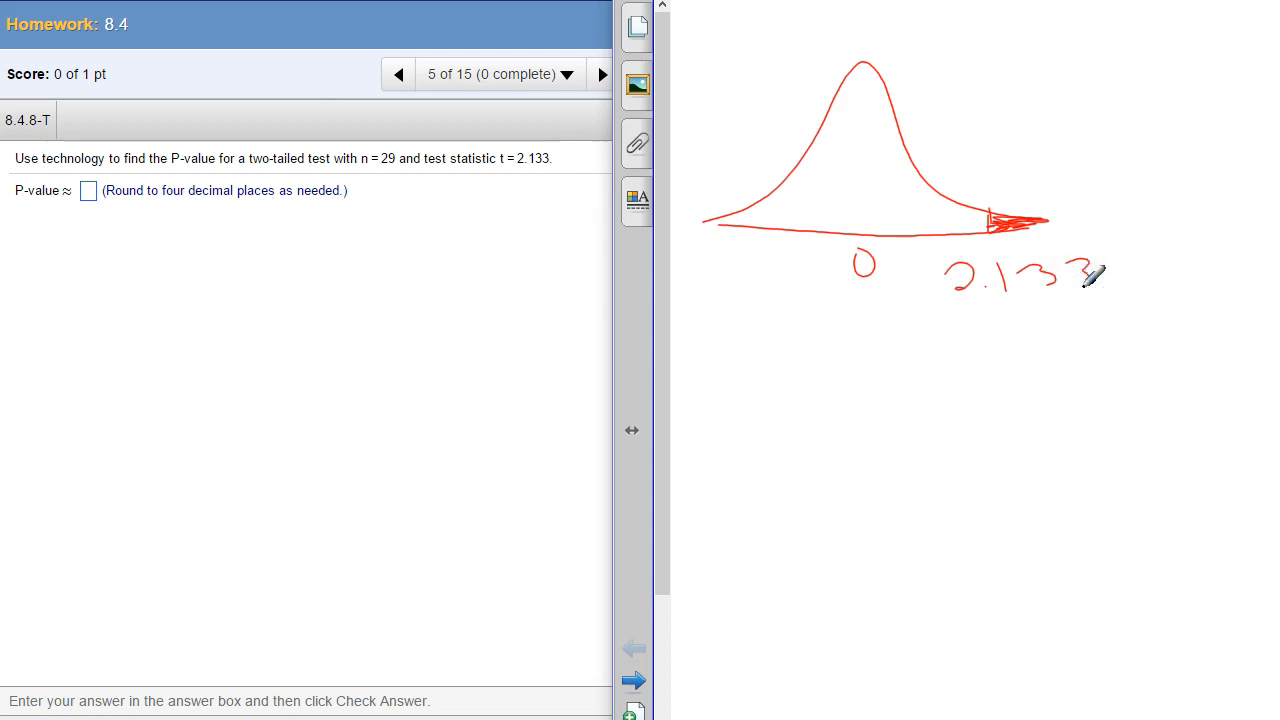
left_click_drag(965, 320, 1115, 310)
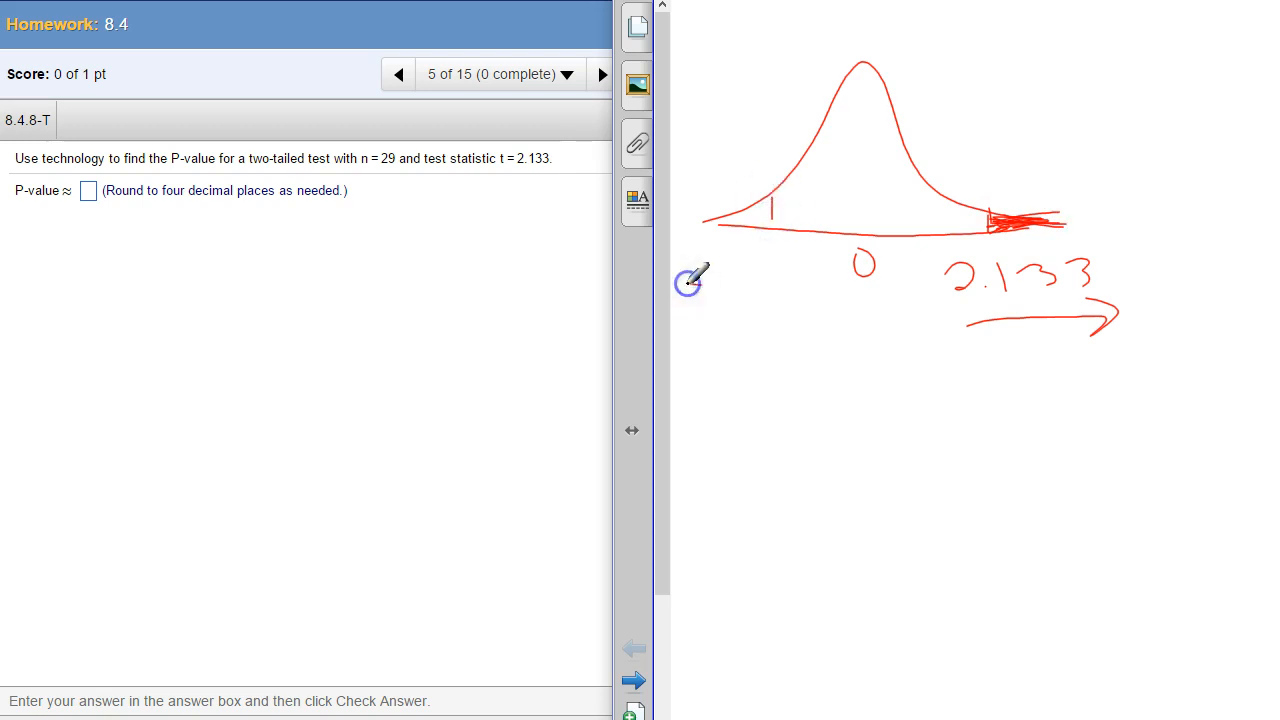
left_click_drag(700, 285, 770, 290)
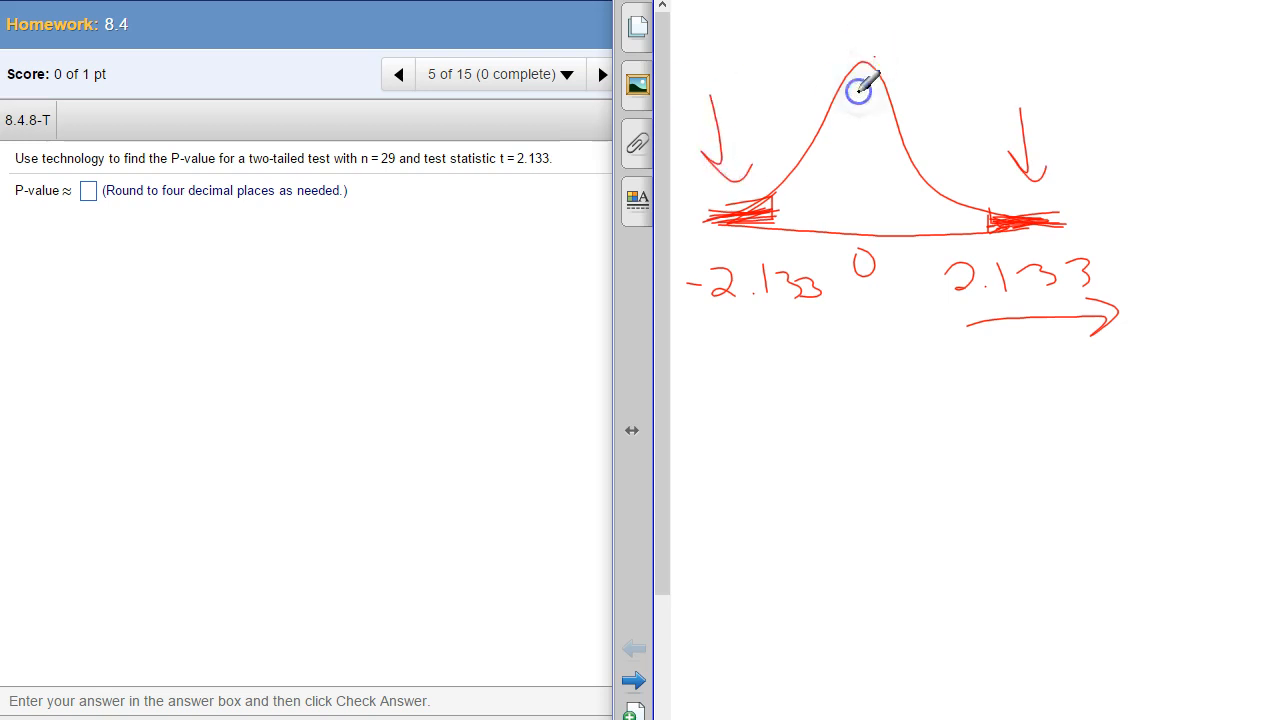
Step: Mark the curve's centre and middle region, then write 1 − tcdf(−2.133, 2.133 below
left_click_drag(862, 90, 868, 245)
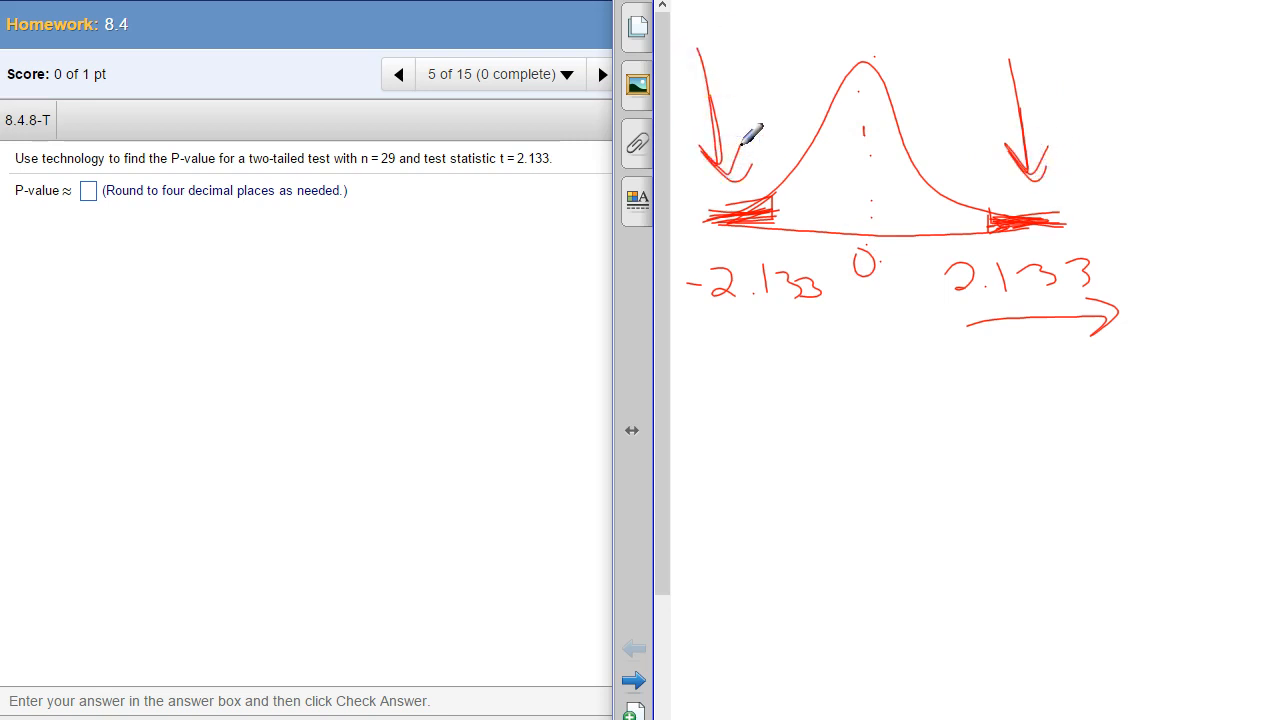
left_click_drag(770, 360, 840, 375)
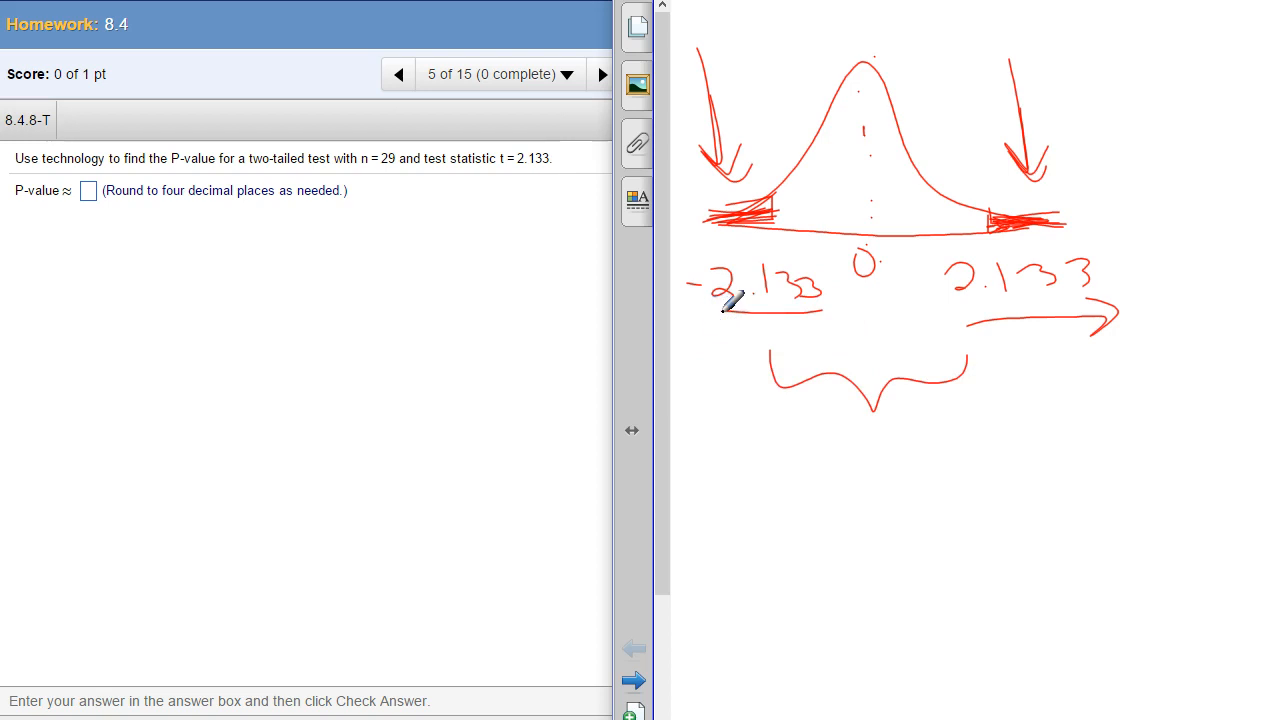
mouse_move(966, 303)
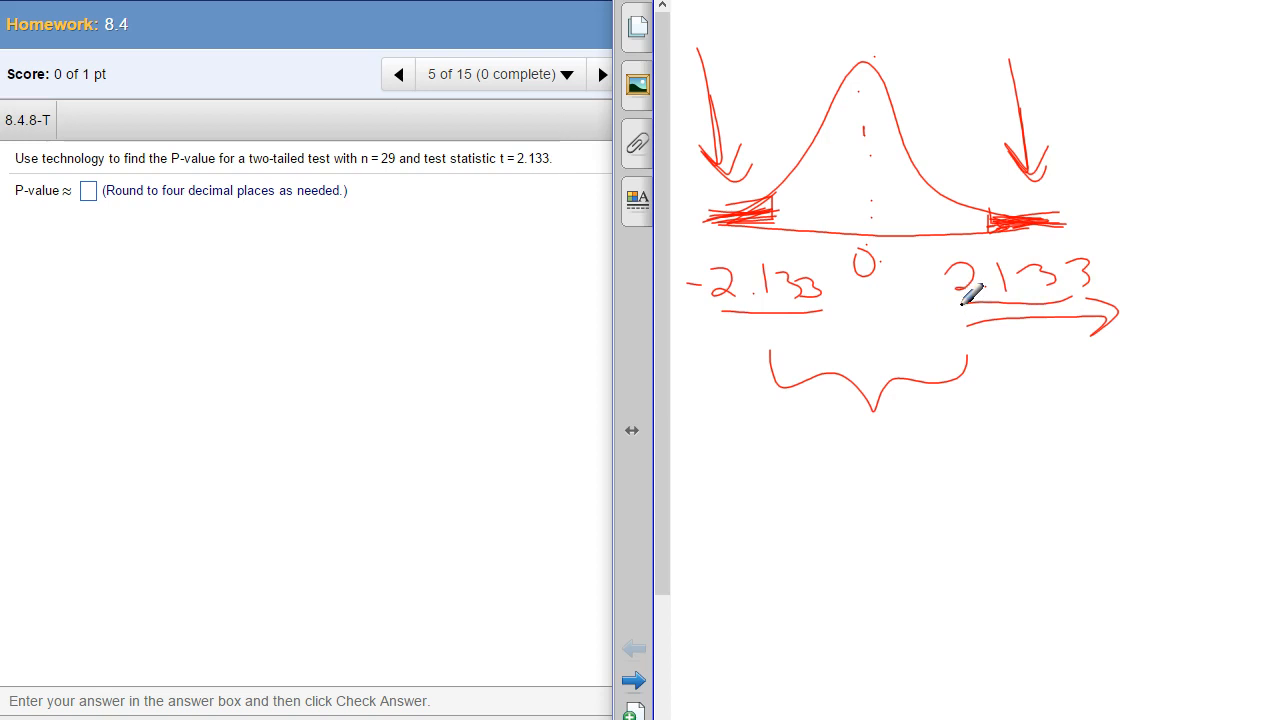
left_click_drag(800, 455, 785, 525)
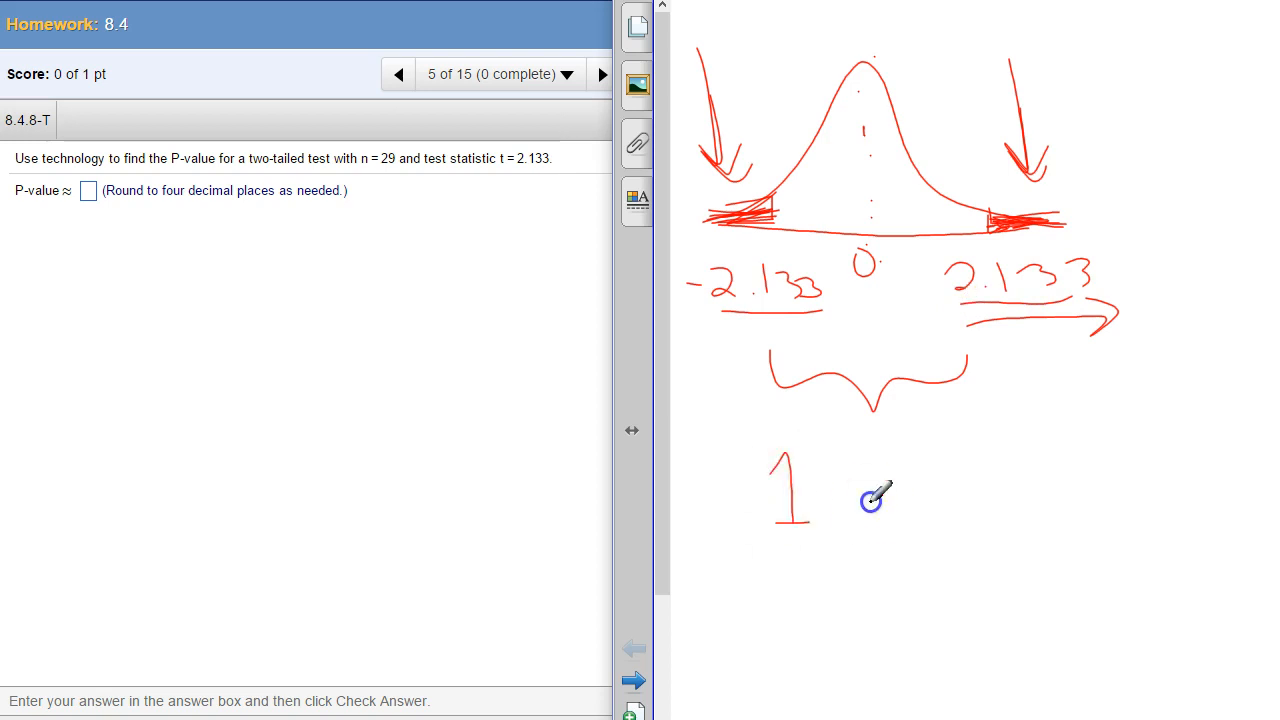
left_click_drag(840, 490, 960, 500)
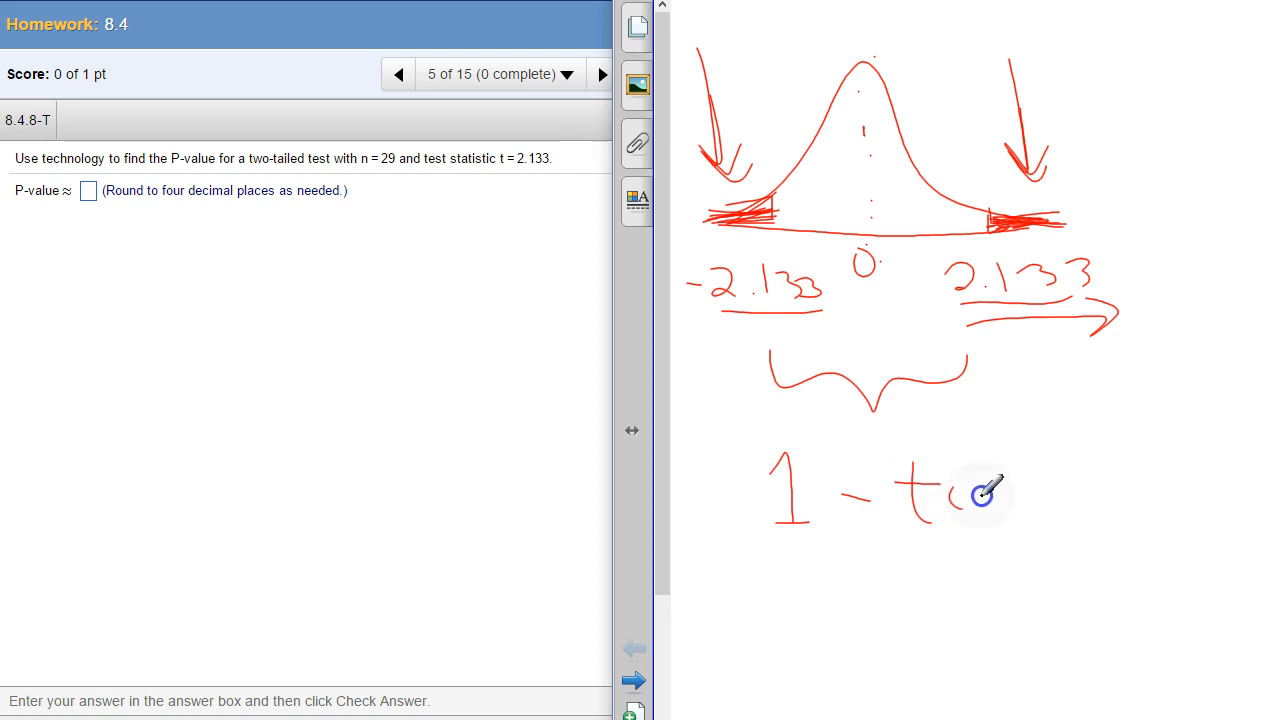
left_click_drag(960, 490, 1080, 510)
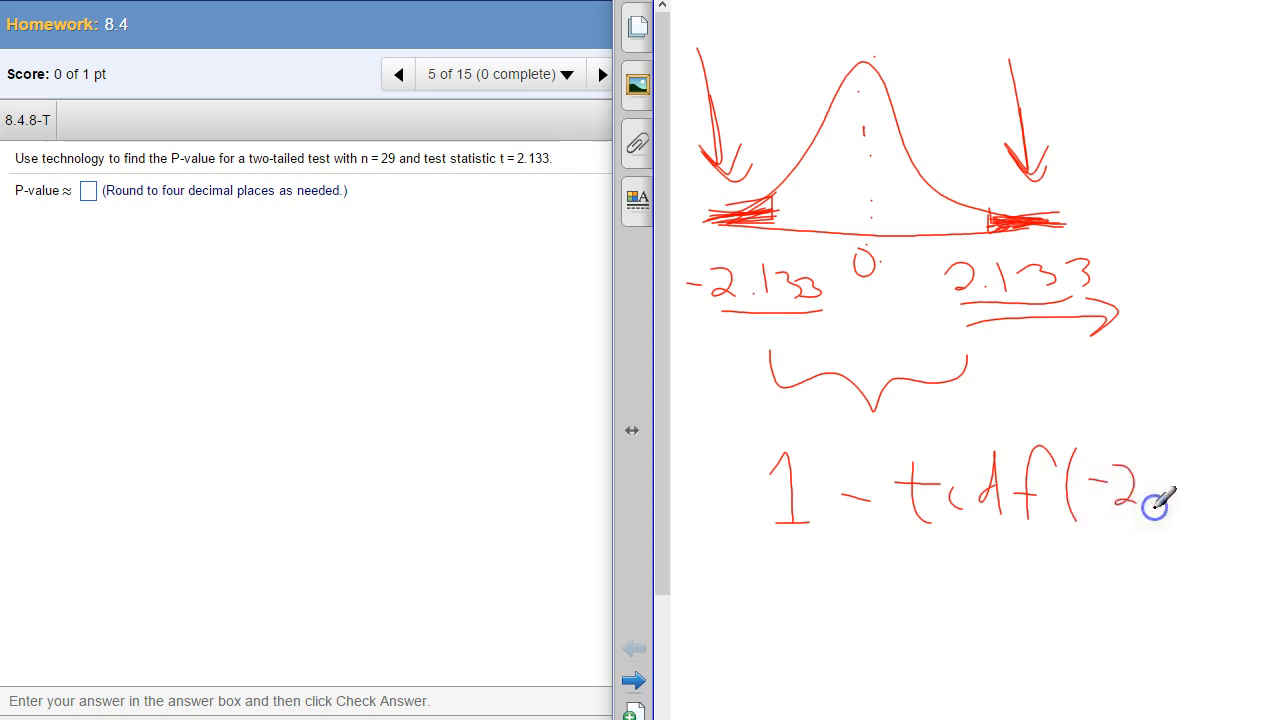
left_click_drag(1150, 490, 1230, 495)
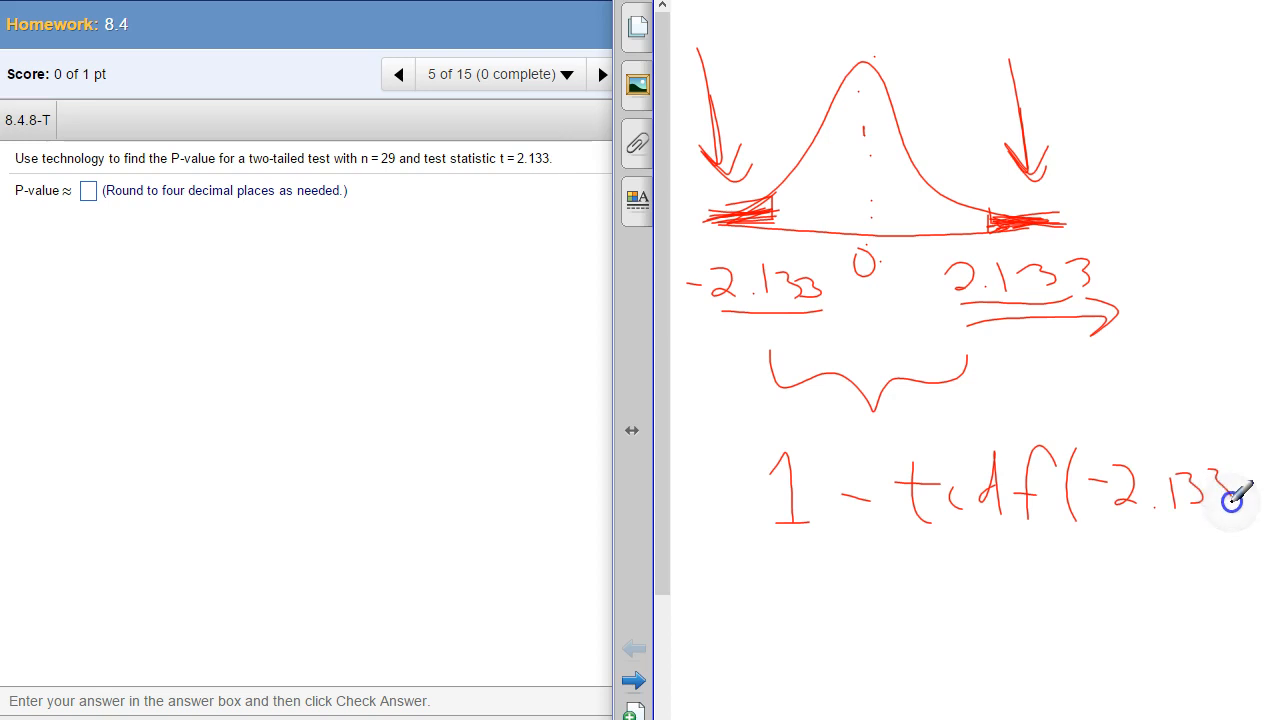
left_click_drag(1240, 505, 1060, 610)
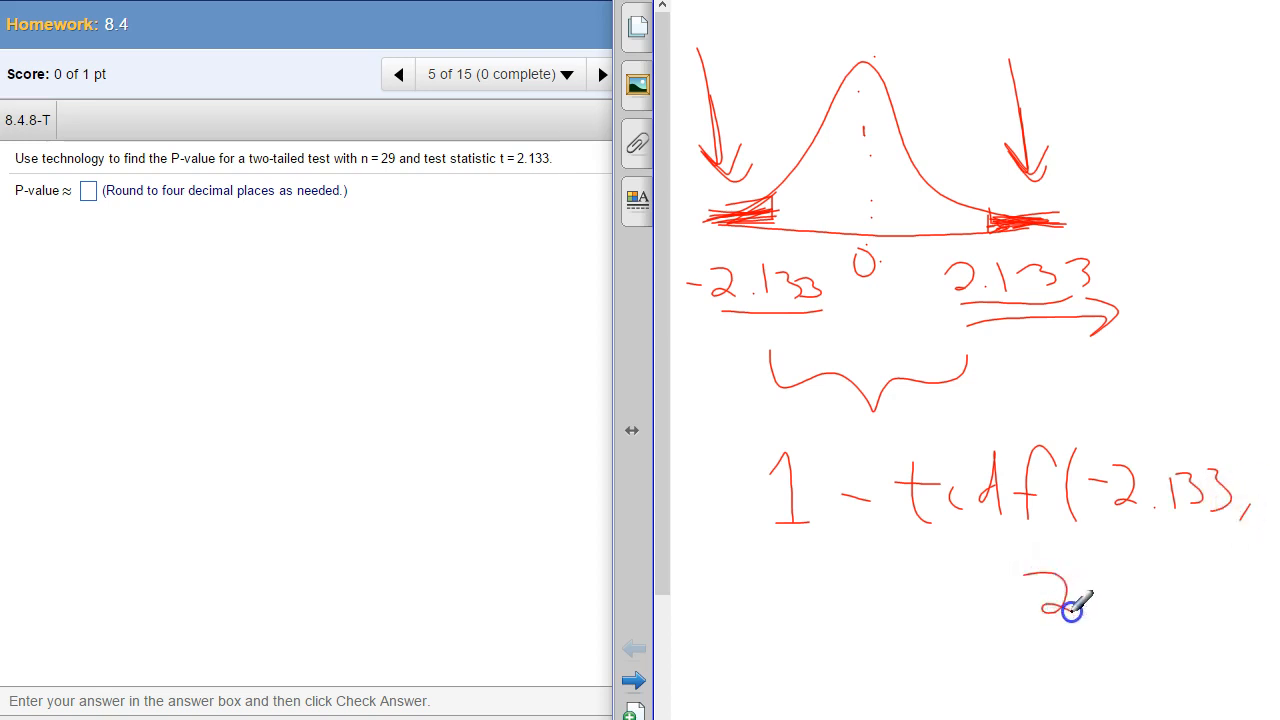
left_click_drag(1030, 610, 1170, 580)
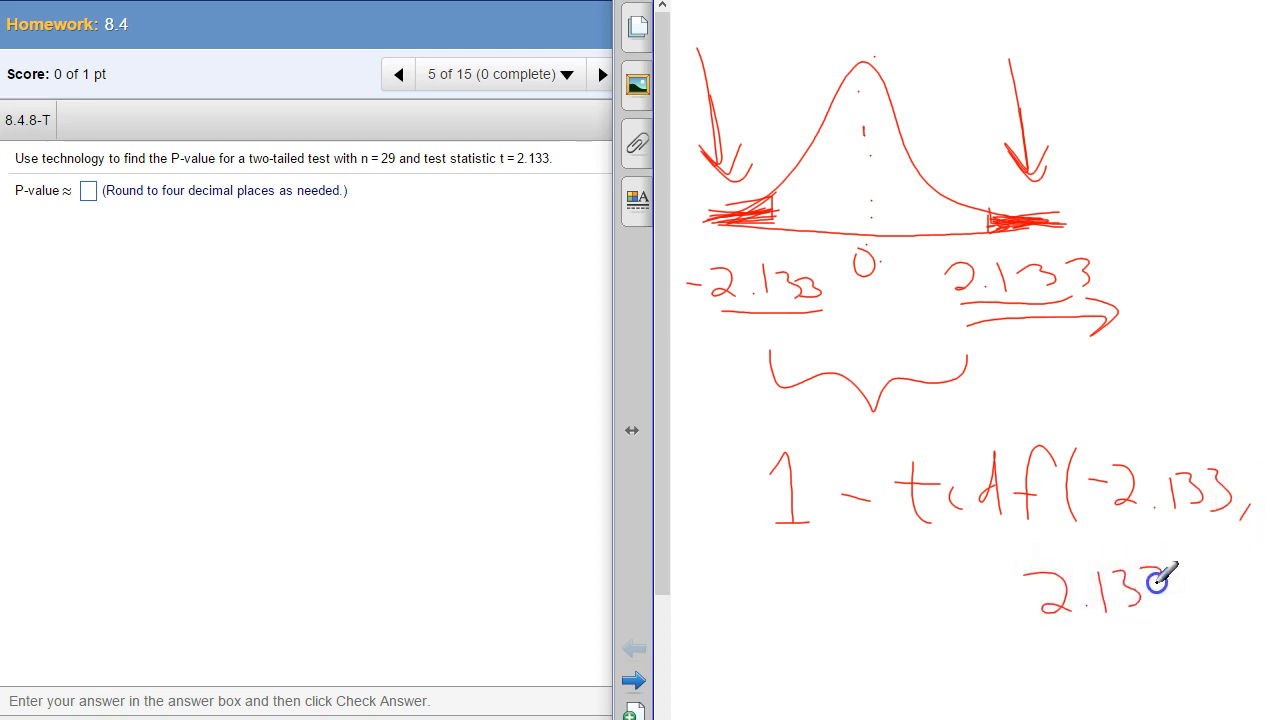
left_click_drag(1160, 590, 1240, 585)
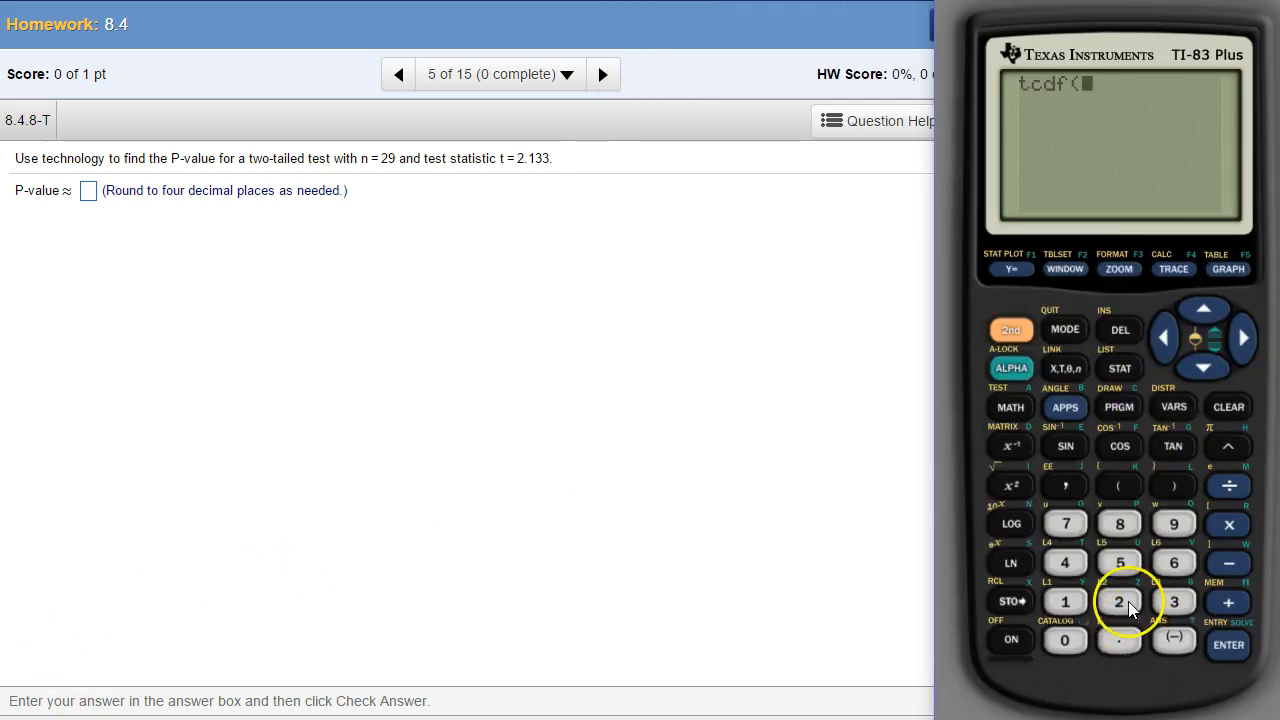
Step: Double tcdf(2.133, 9999, 28) on the TI-83 and enter .0418 as the P-value
left_click(1118, 640)
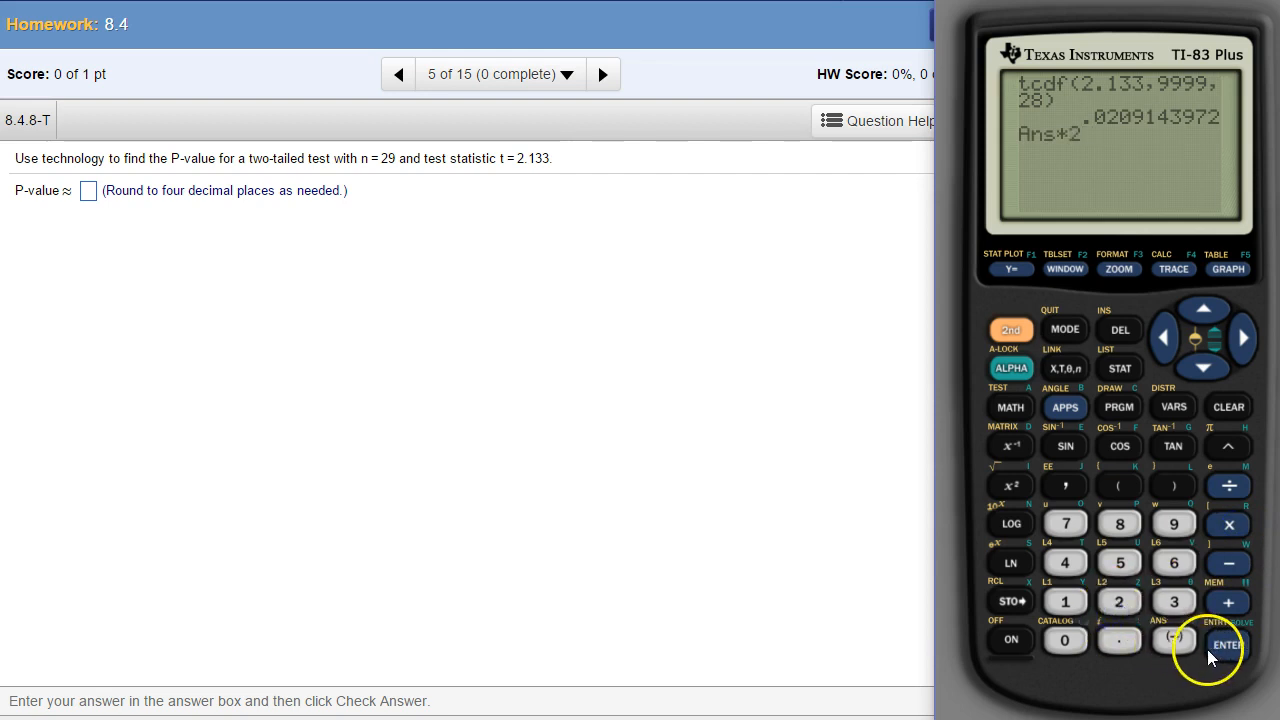
left_click(1227, 644)
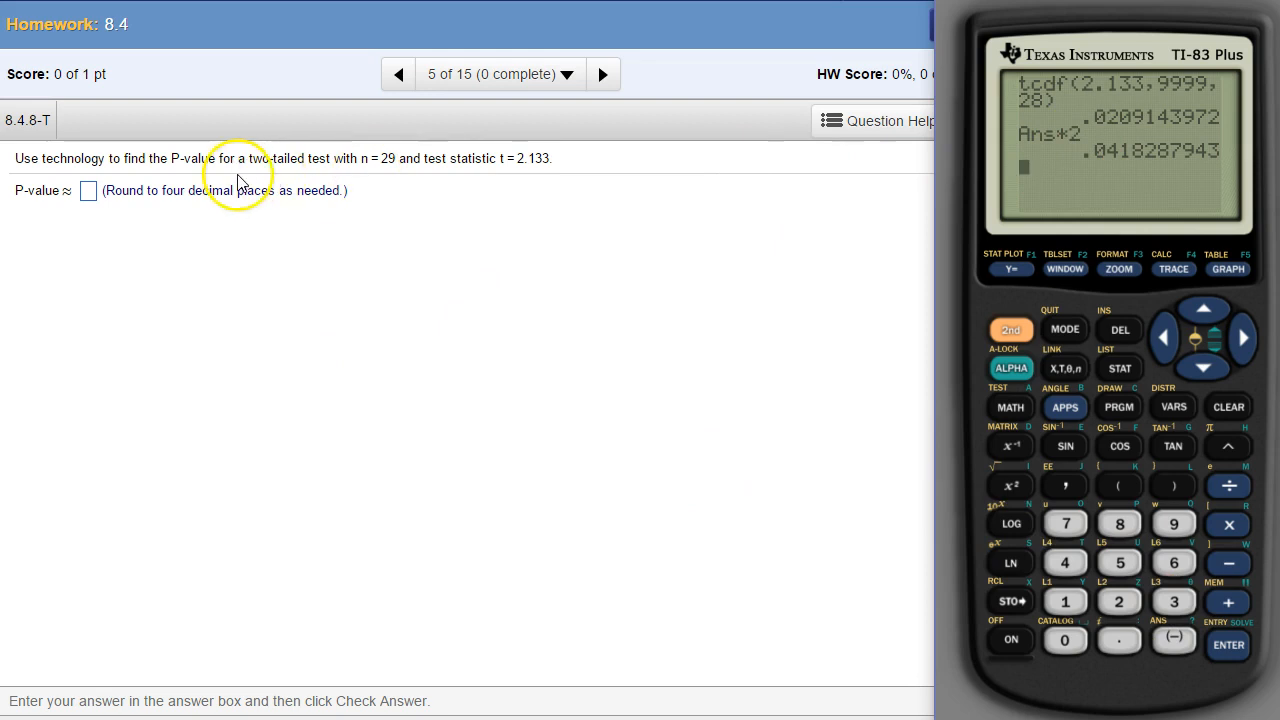
mouse_move(1082, 166)
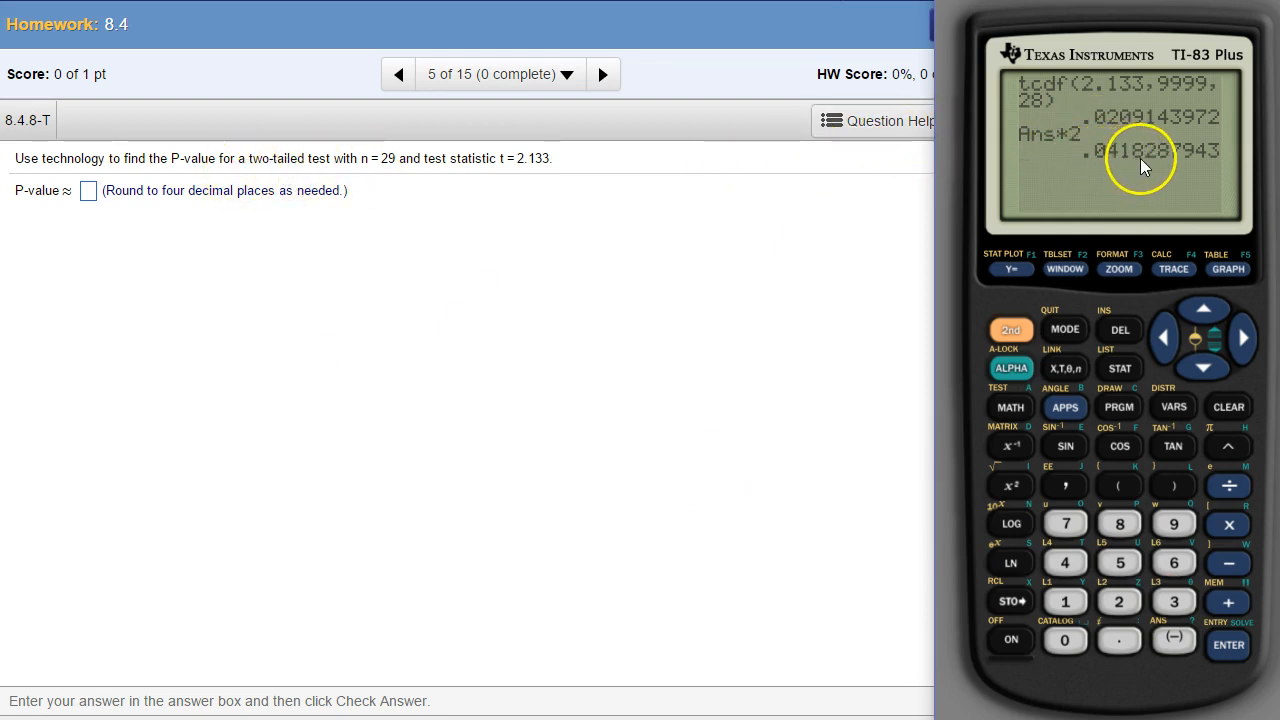
left_click(87, 191)
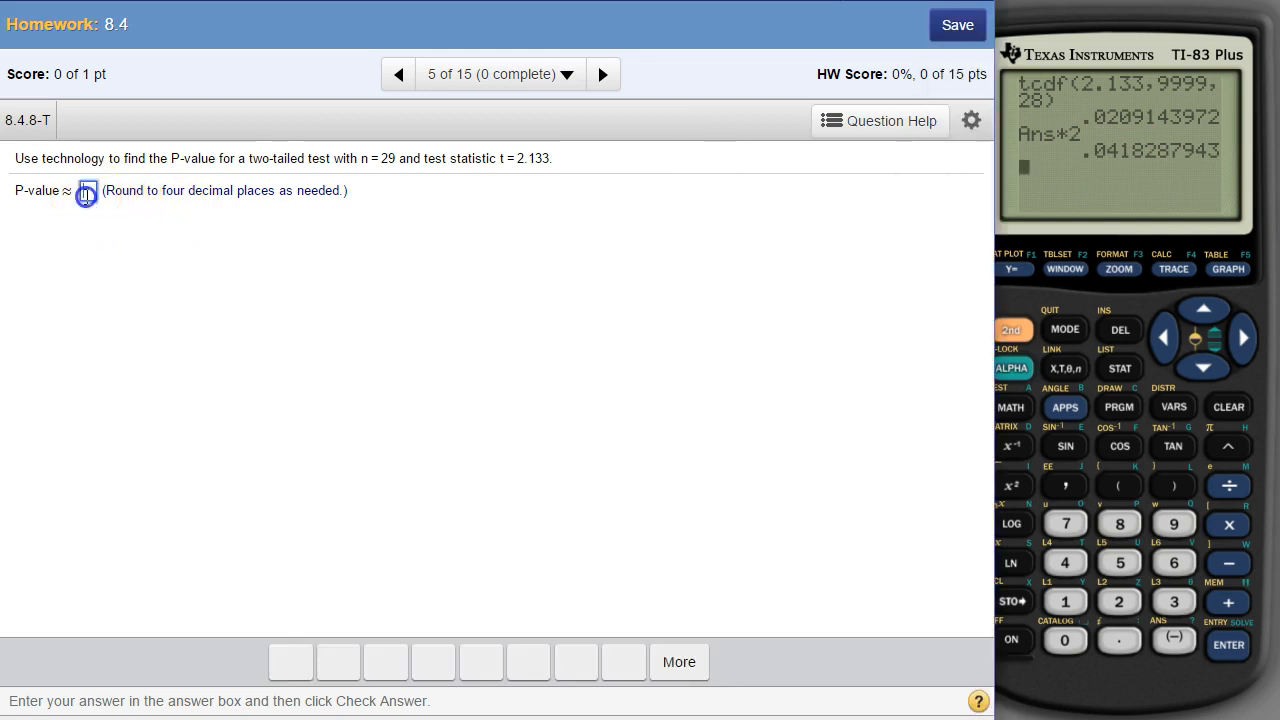
type(".0418")
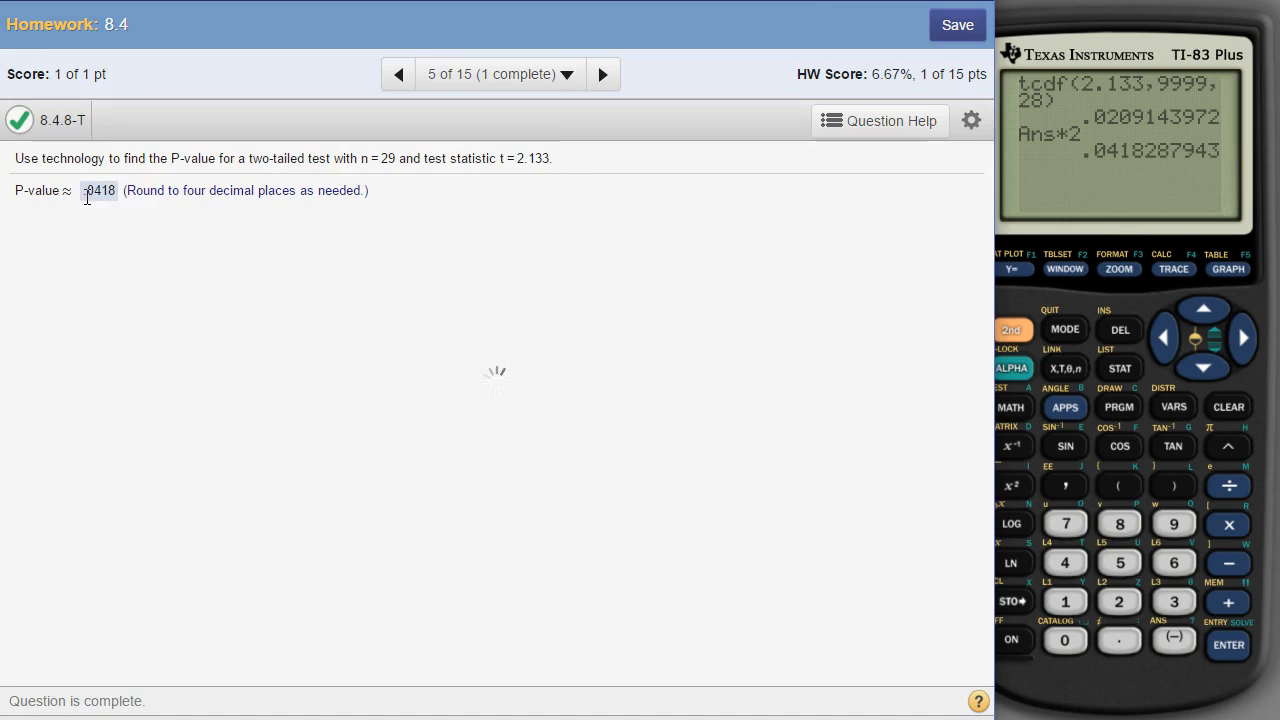
Step: Go to question 6, then evaluate tcdf(−2.133, 2.133, 28) = .9581712057 on the TI-83
left_click(603, 74)
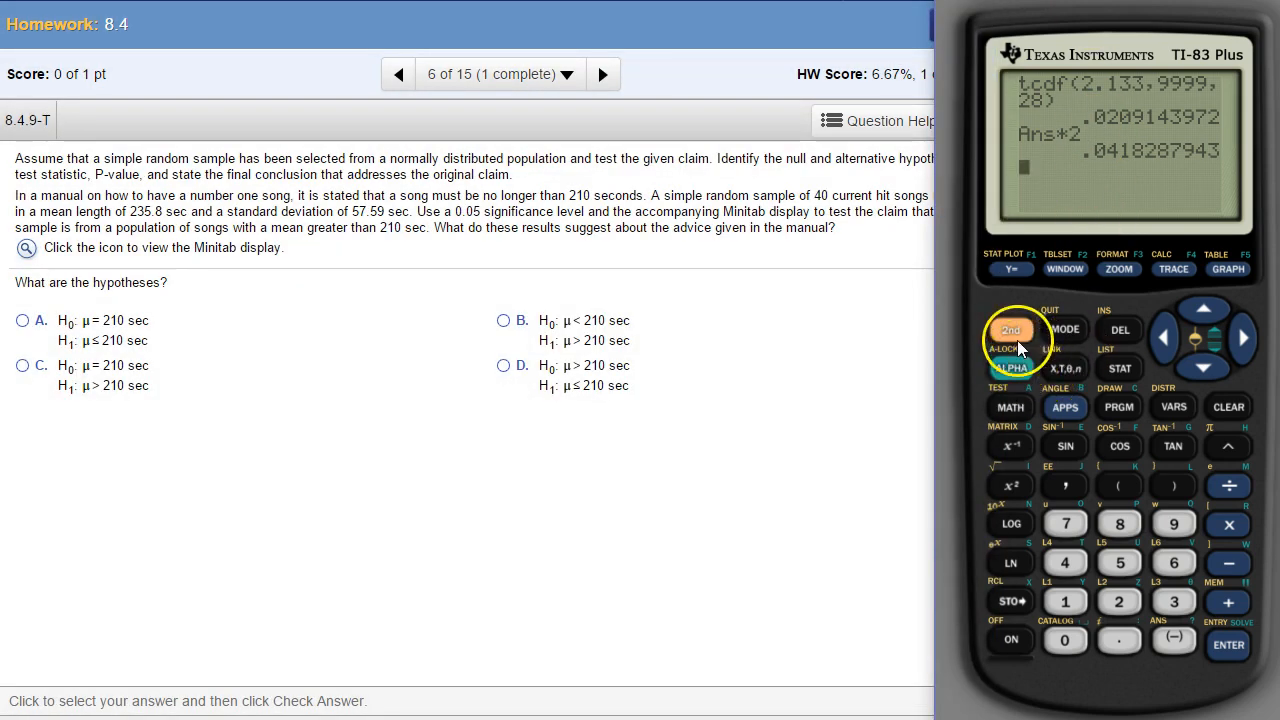
left_click(1010, 330)
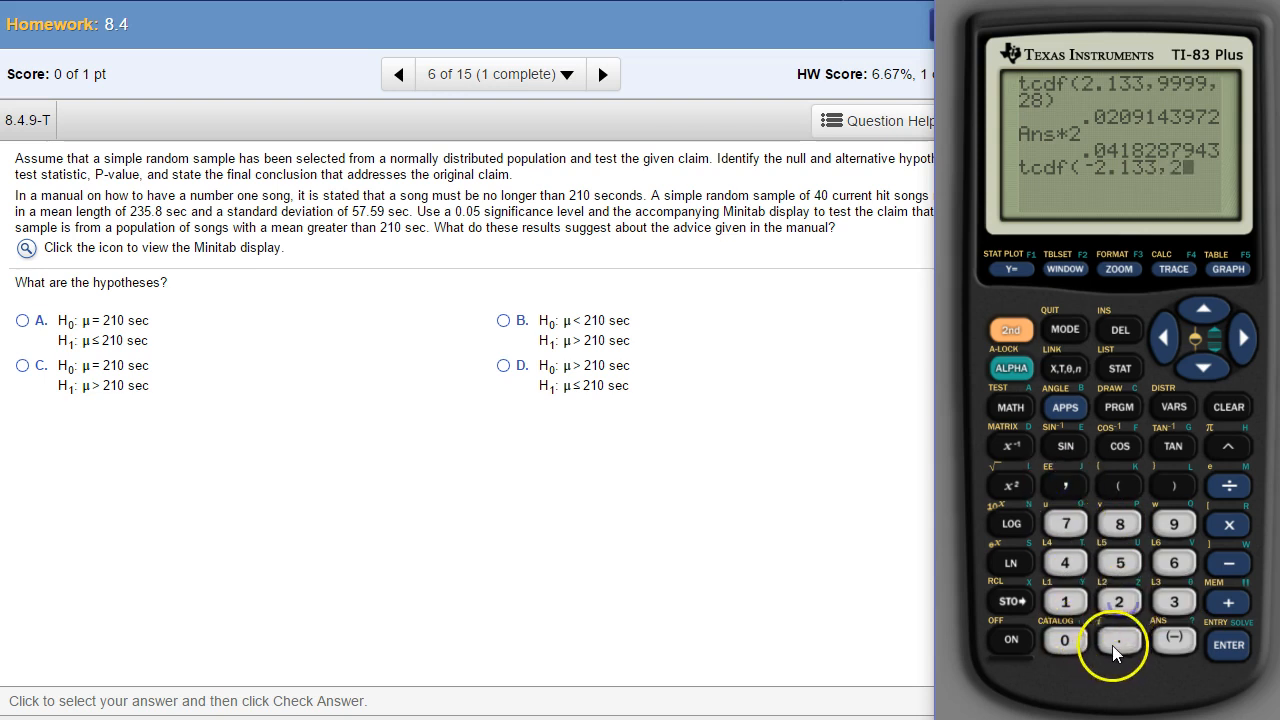
left_click(1173, 601)
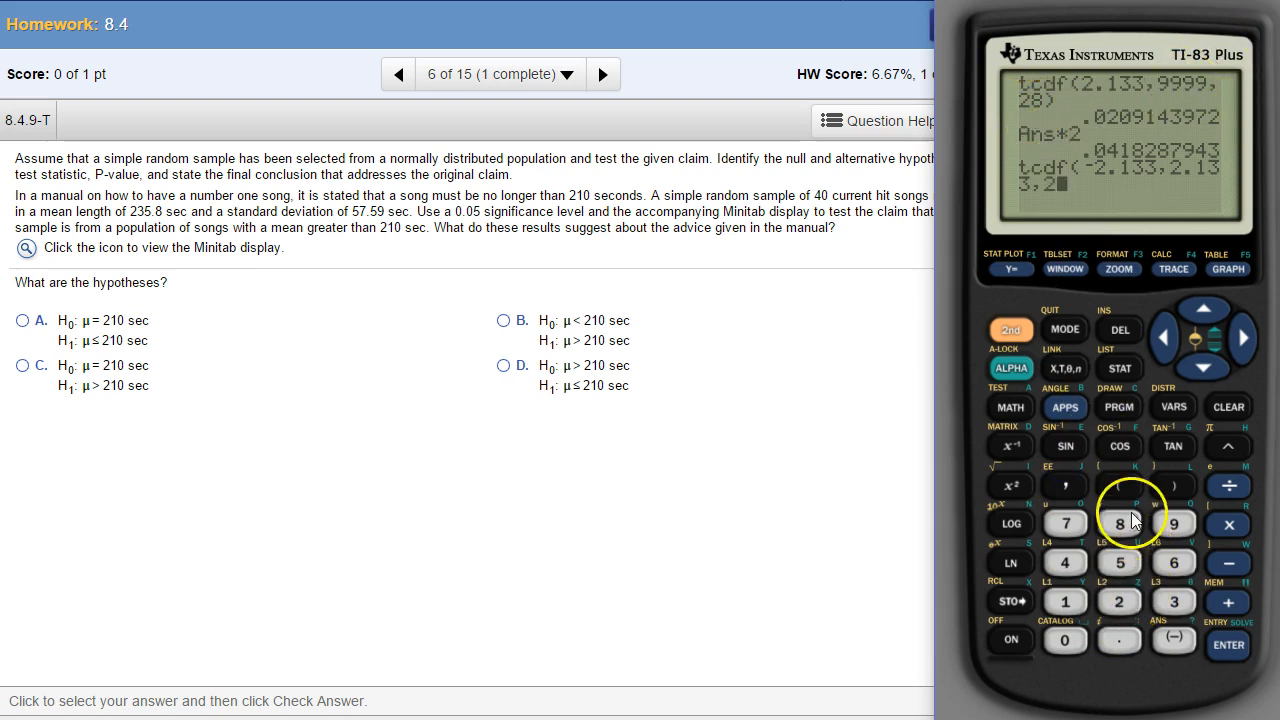
left_click(1228, 645)
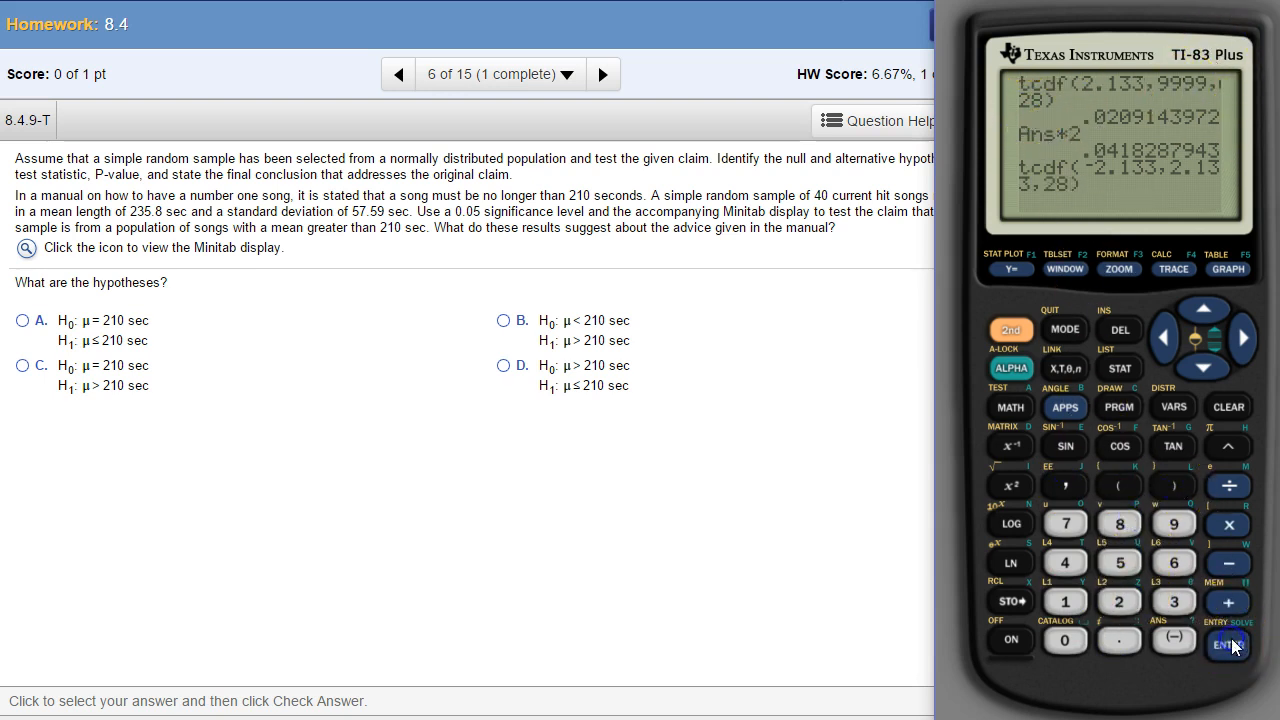
left_click(1228, 645)
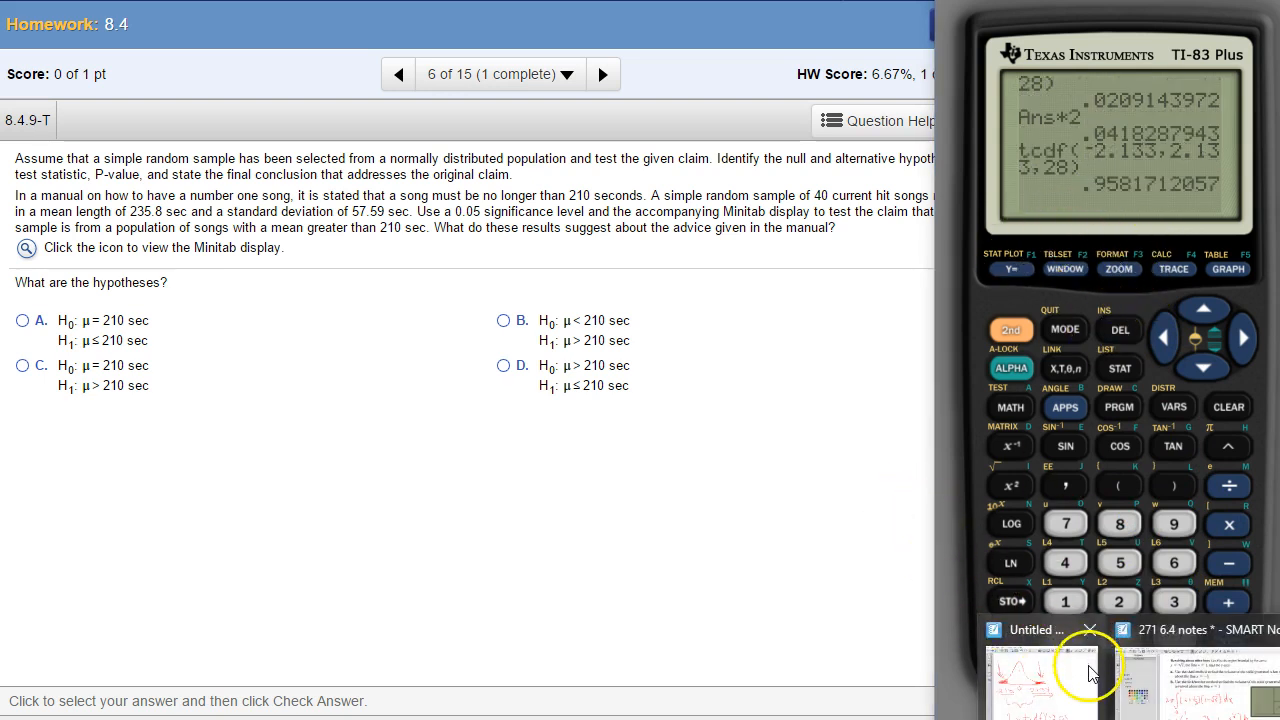
Step: Bring the SMART Notebook sketch back in front of the calculator
left_click(1088, 672)
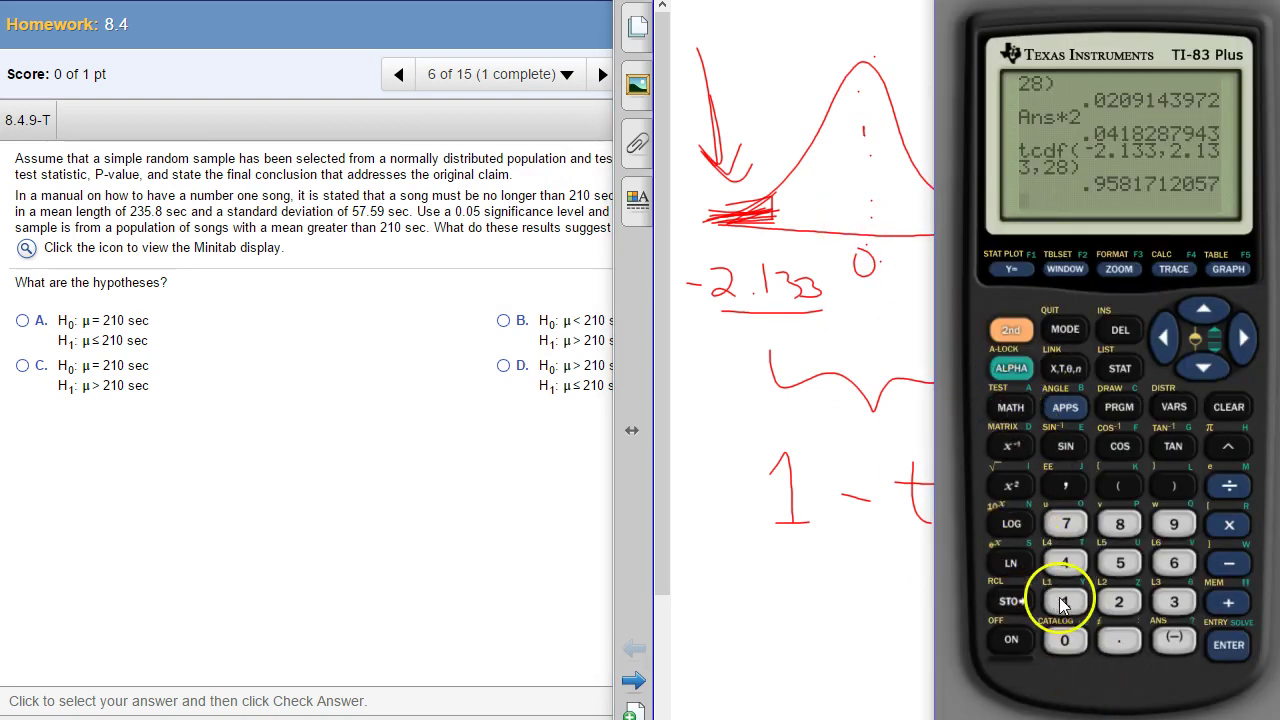
left_click(1064, 602)
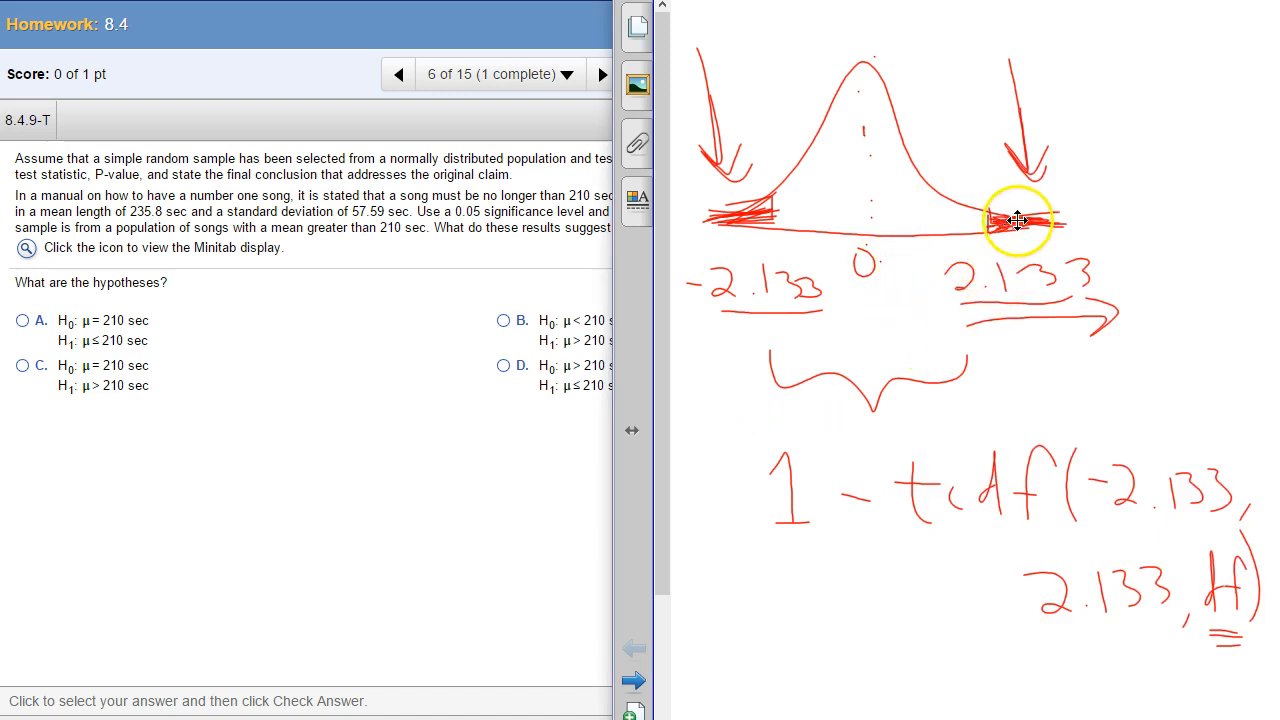
mouse_move(980, 233)
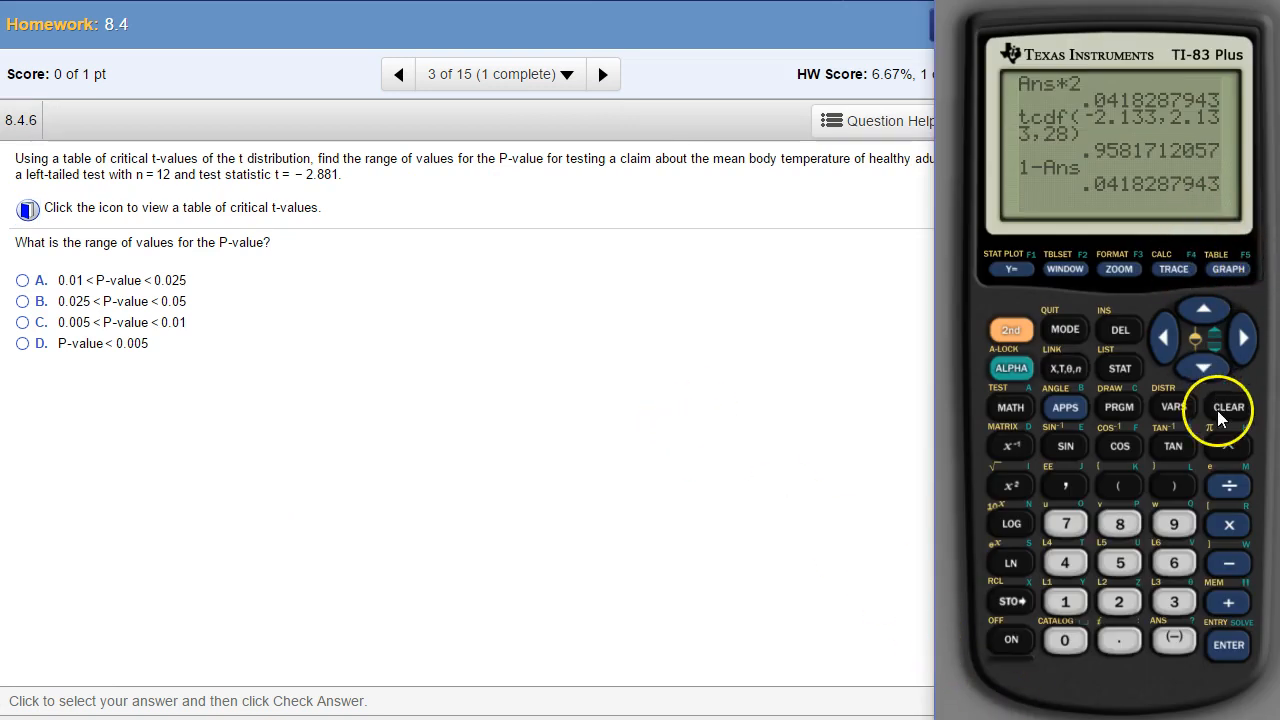
Step: Clear the TI-83 calculator screen
left_click(1228, 406)
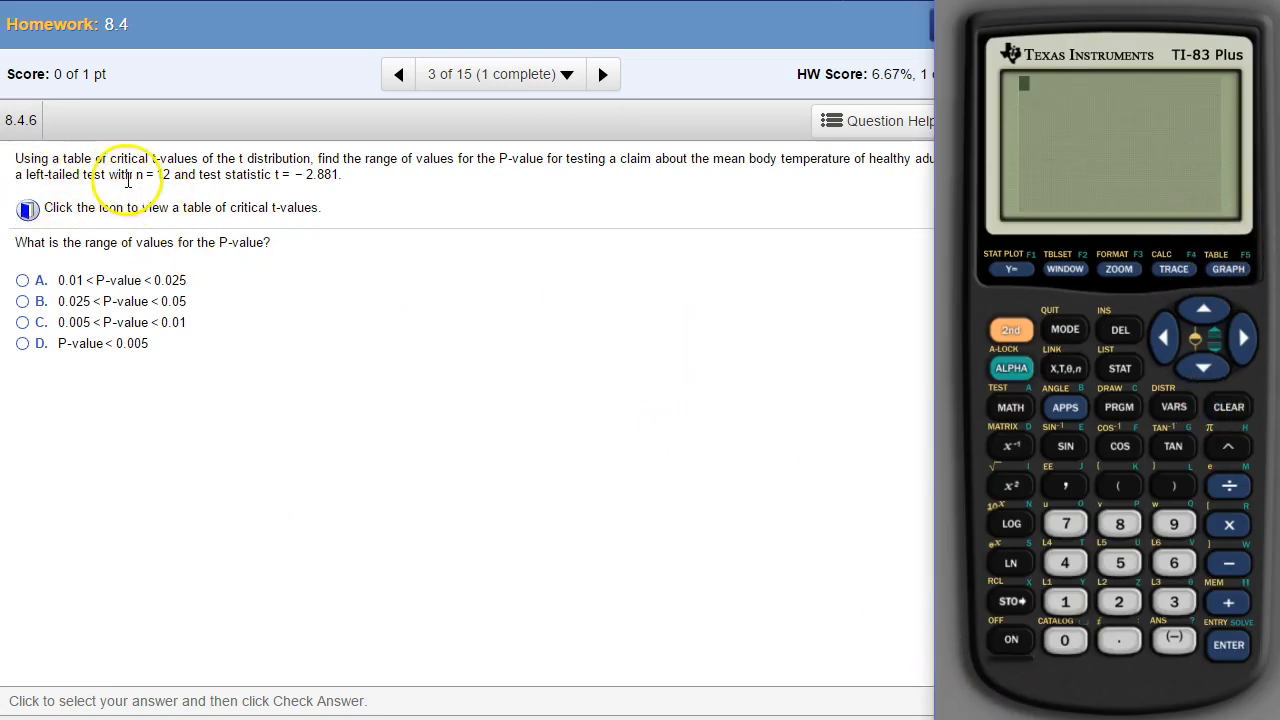
mouse_move(95, 498)
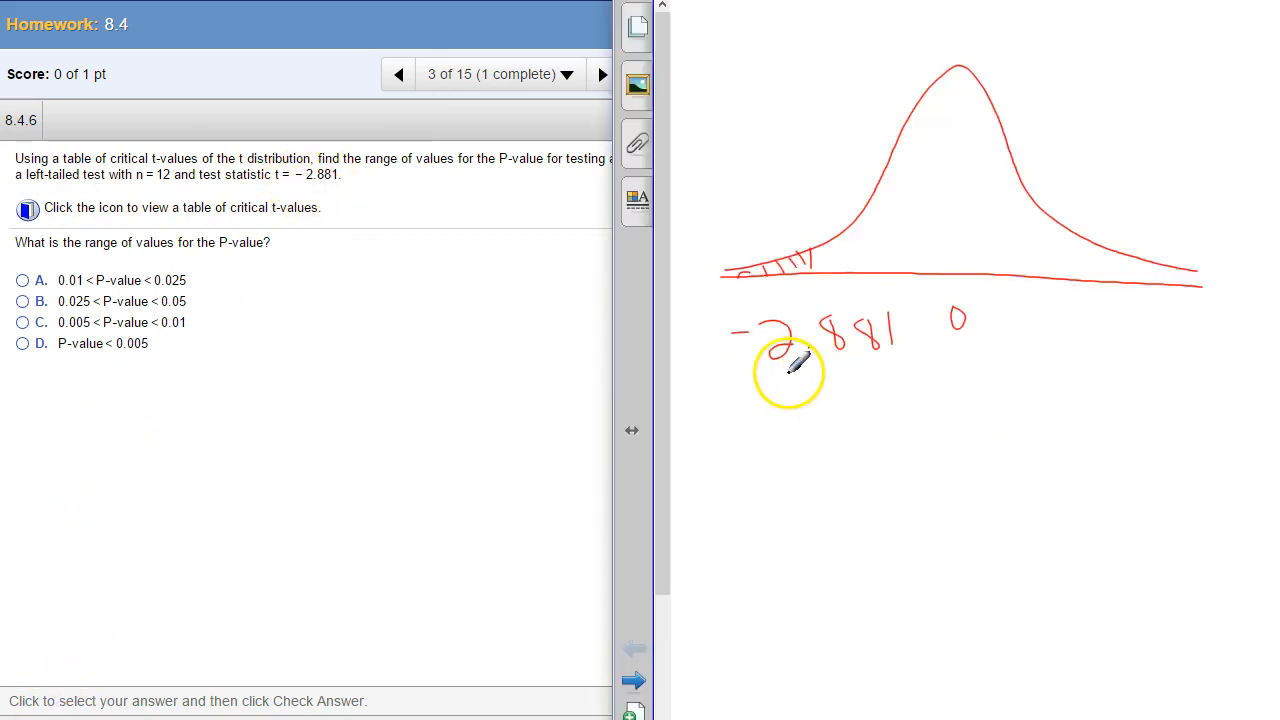
mouse_move(785, 278)
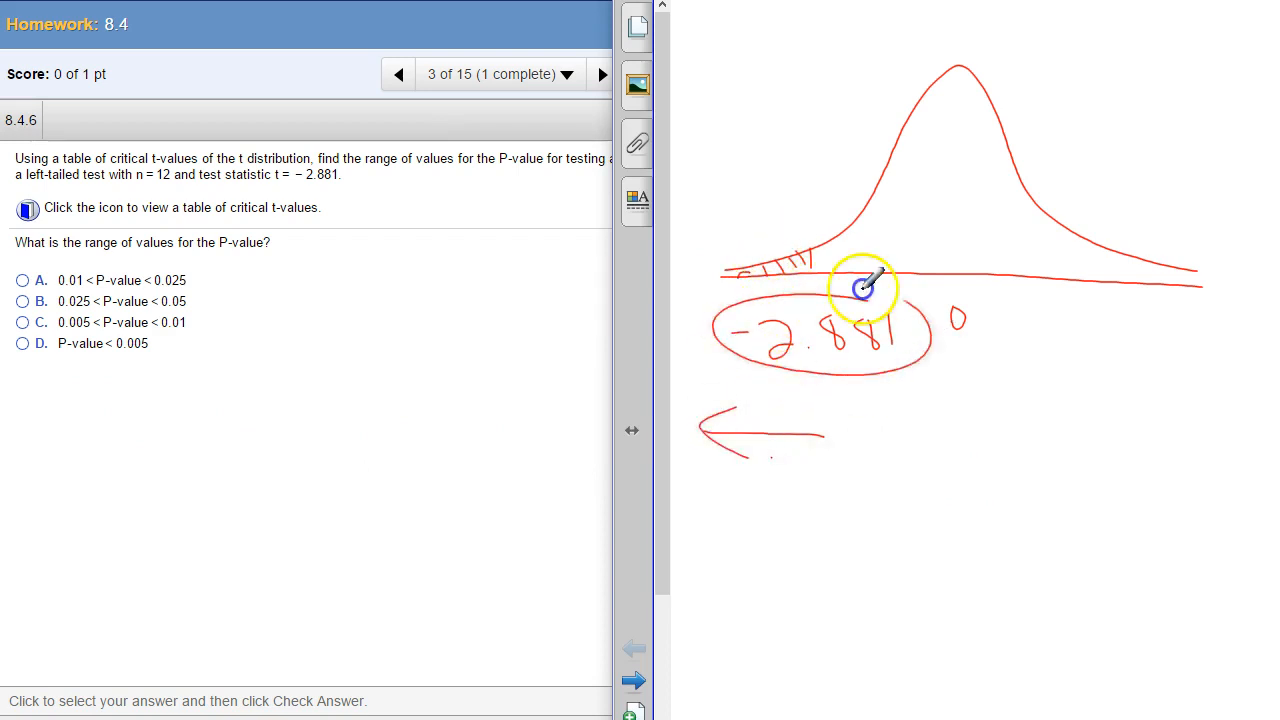
mouse_move(815, 350)
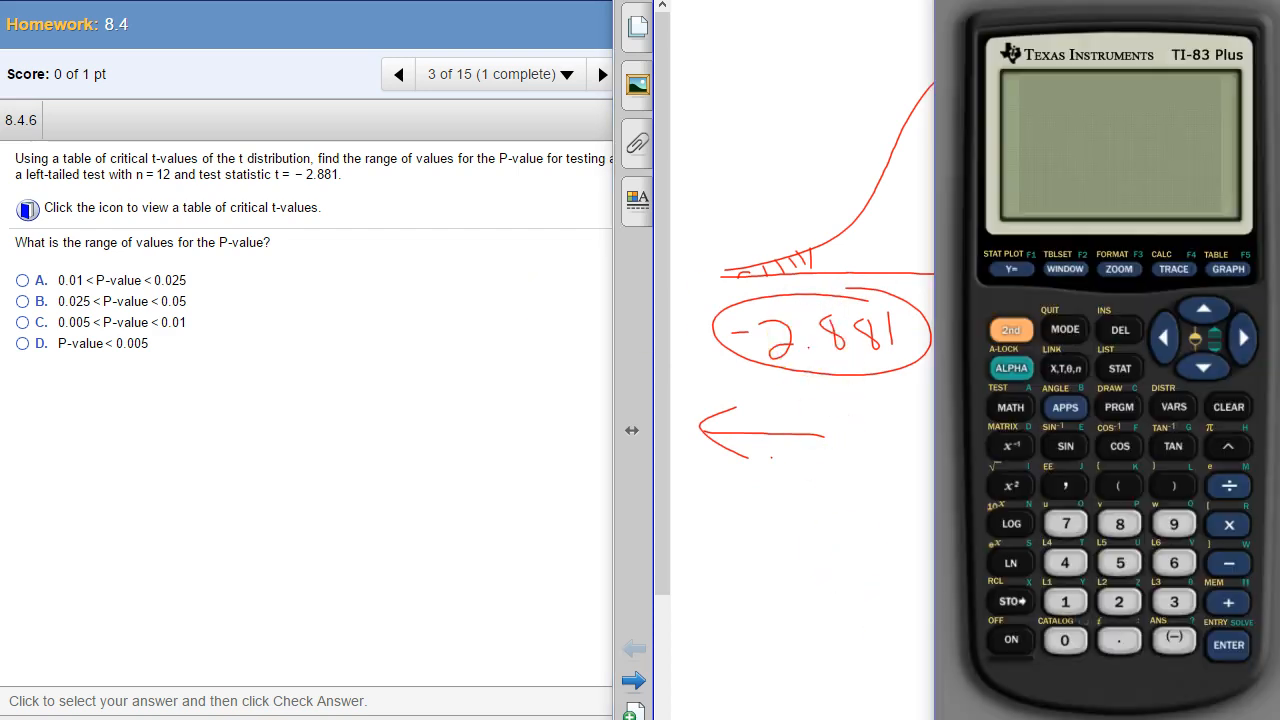
Step: Compute tcdf(-999, -2.881, 11) = 0.0074722633 and select option C, 0.005 < P-value < 0.01
left_click(1010, 330)
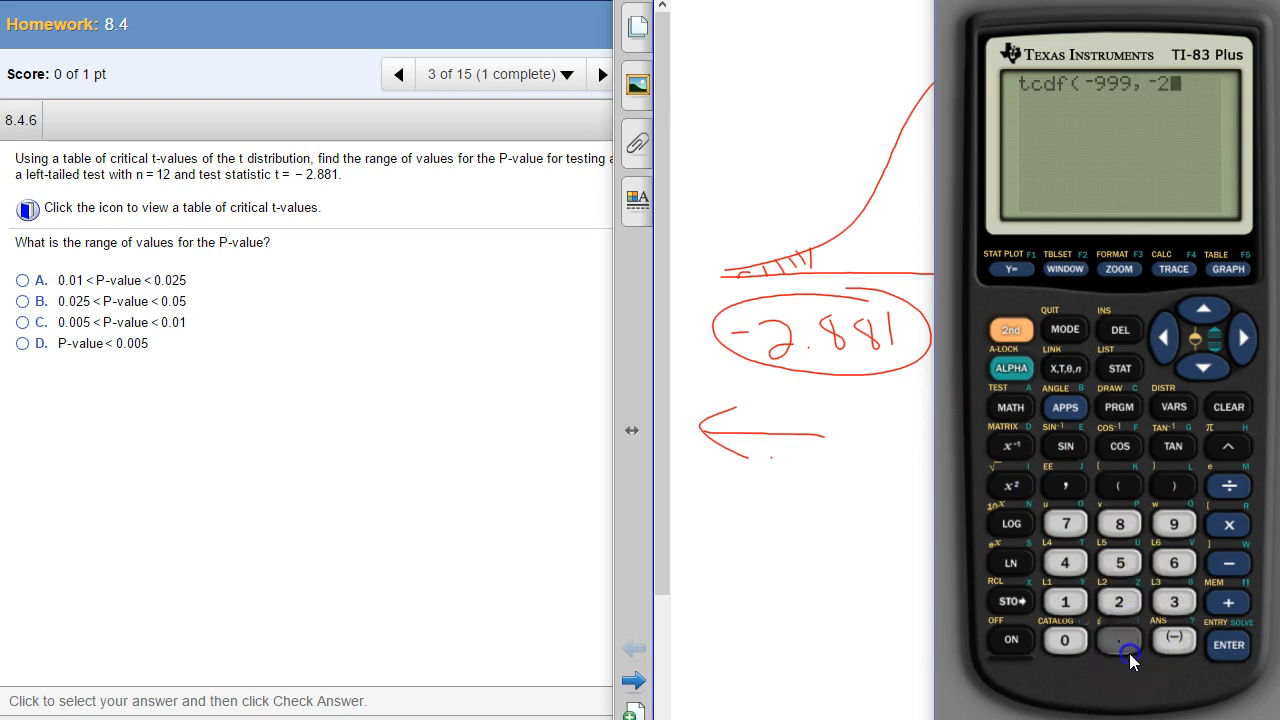
left_click(1066, 603)
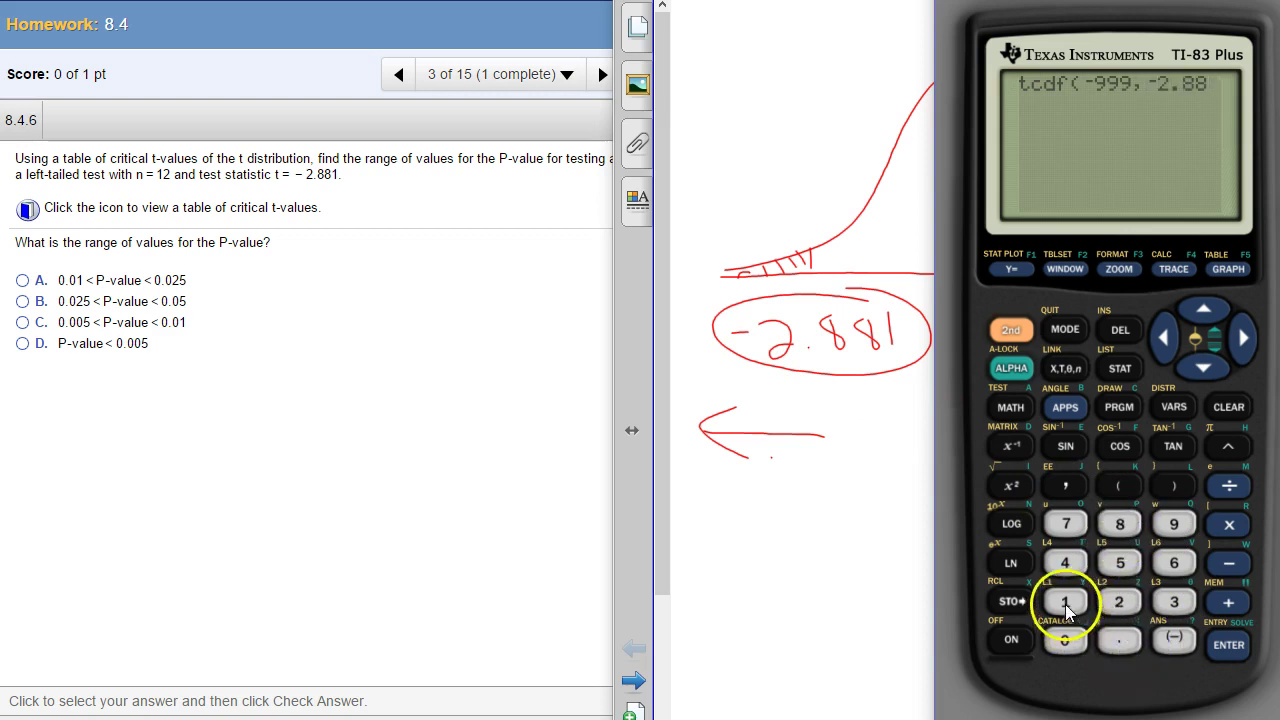
left_click(1064, 602)
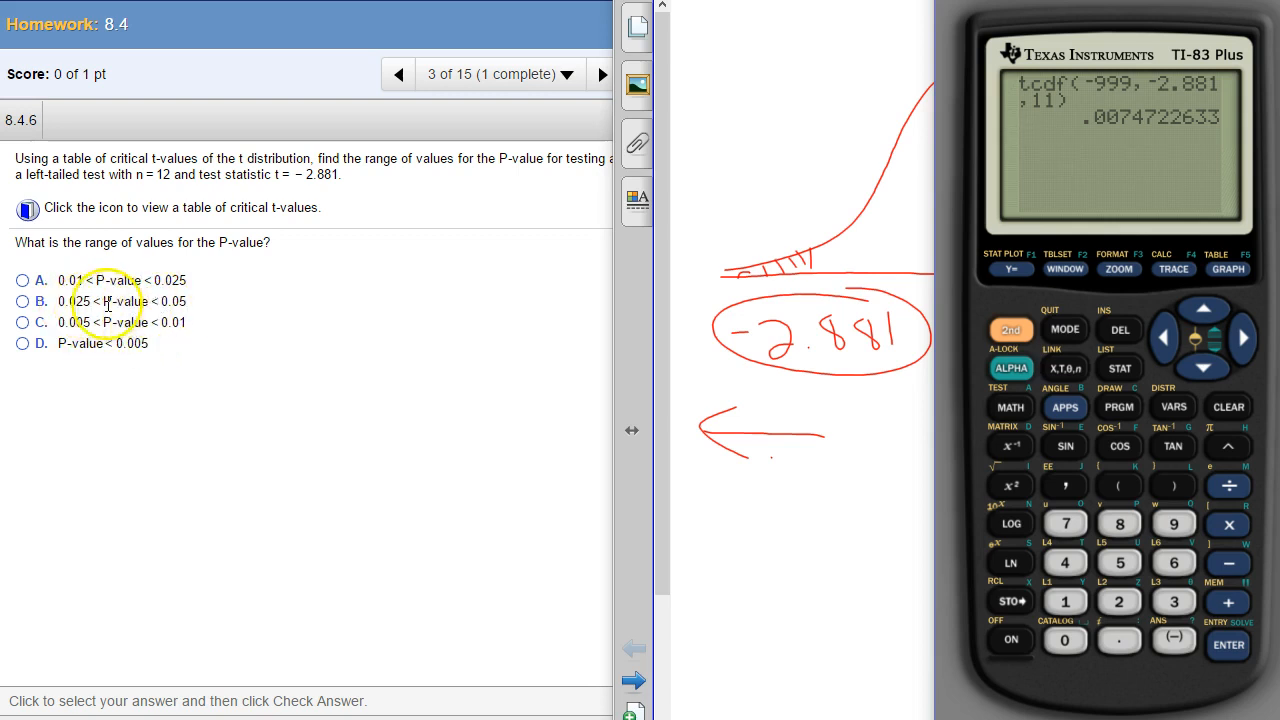
left_click(22, 322)
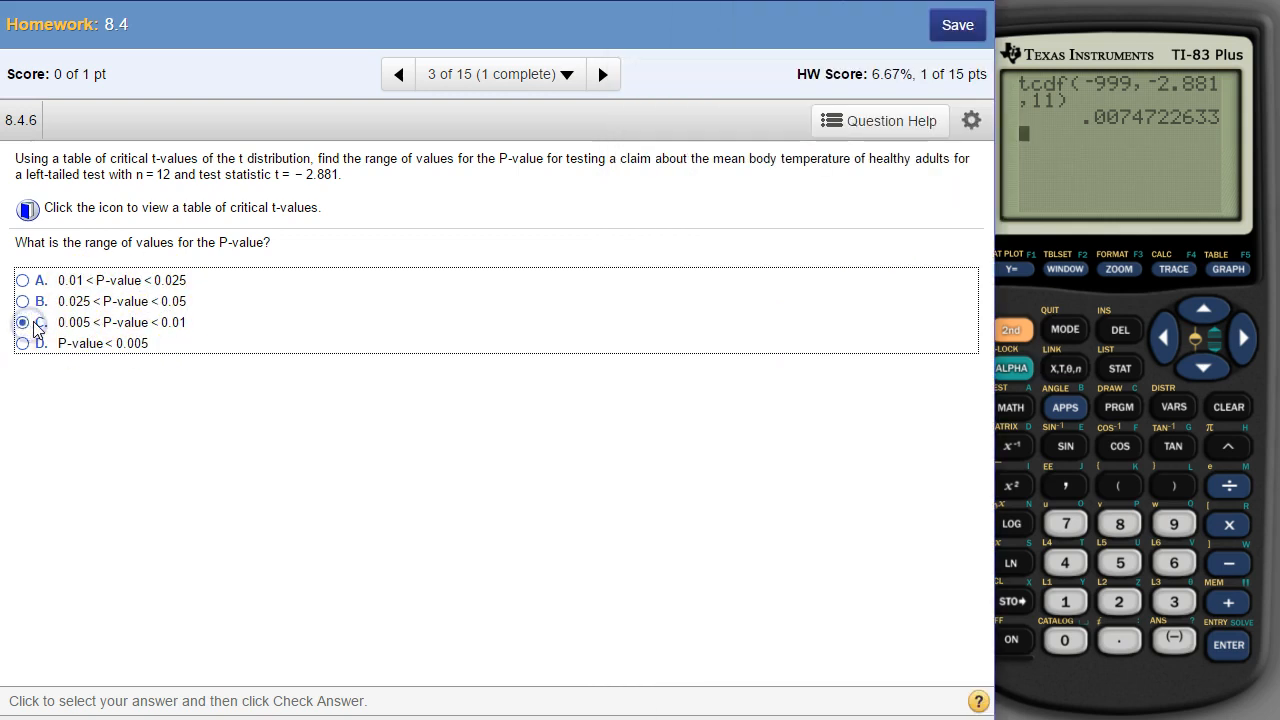